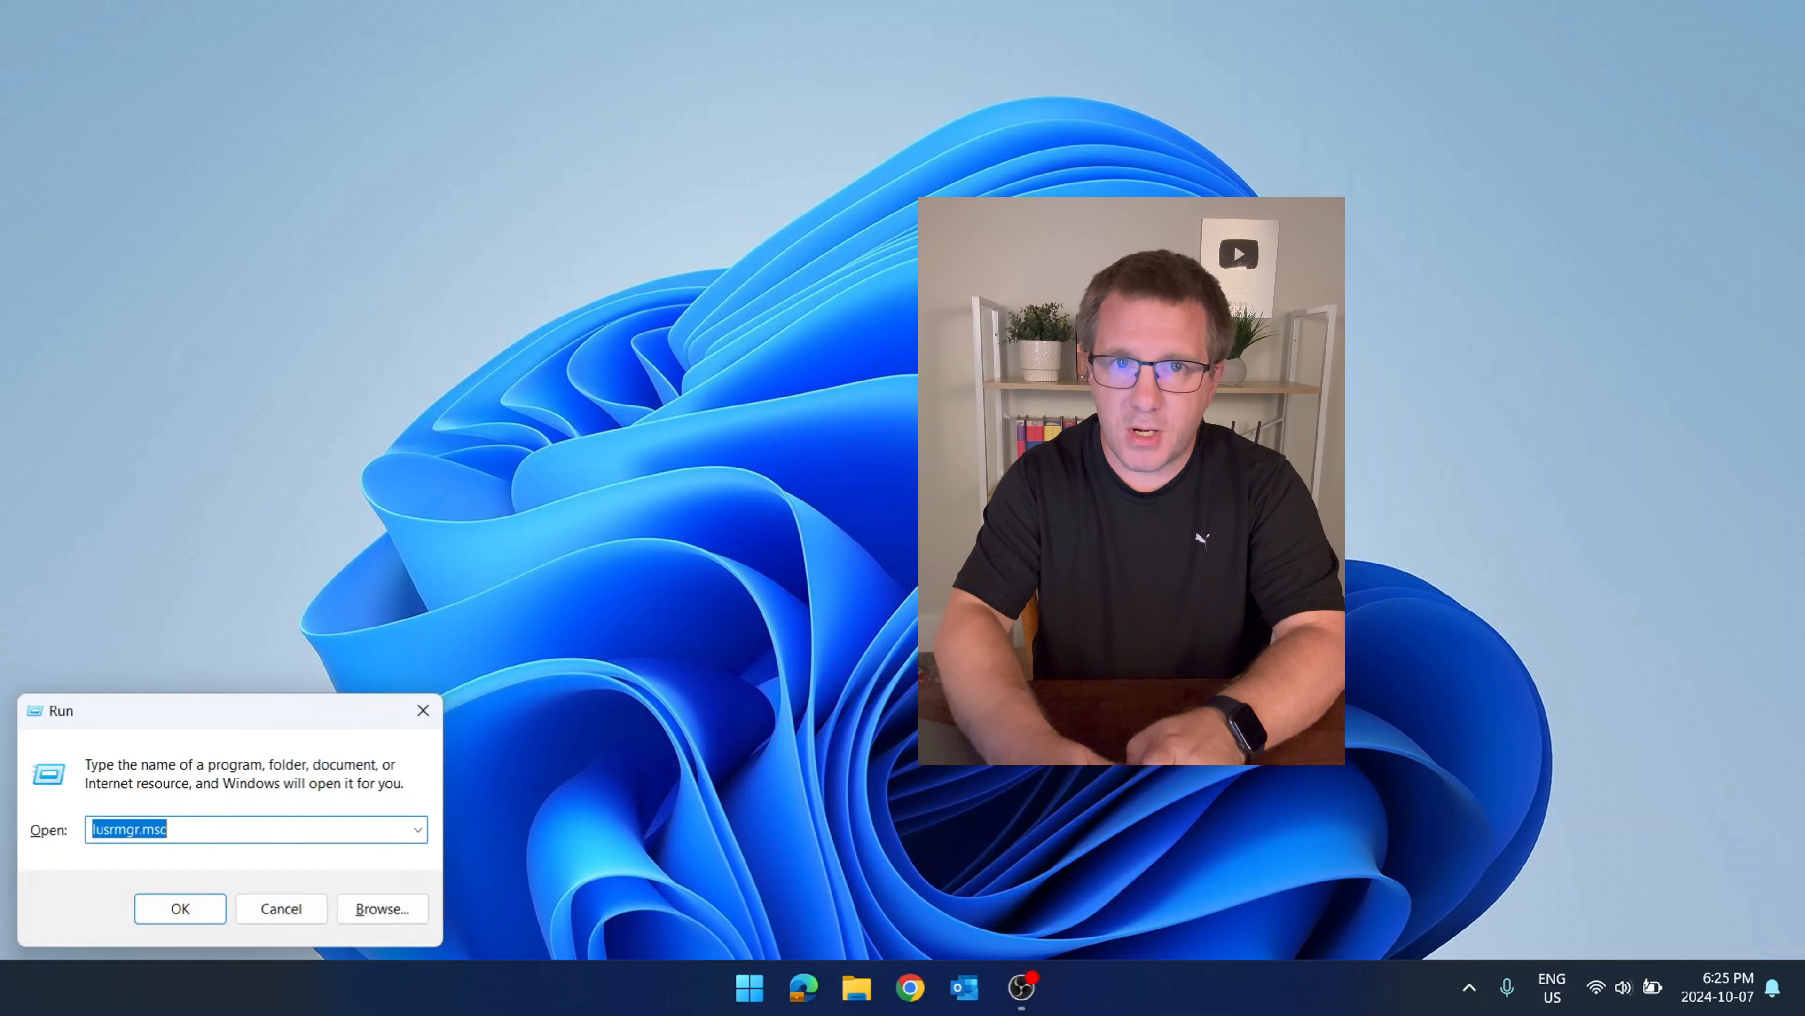
Launch the Local Users and Groups console (lusrmgr.msc) from the Run dialog.
type("lusr")
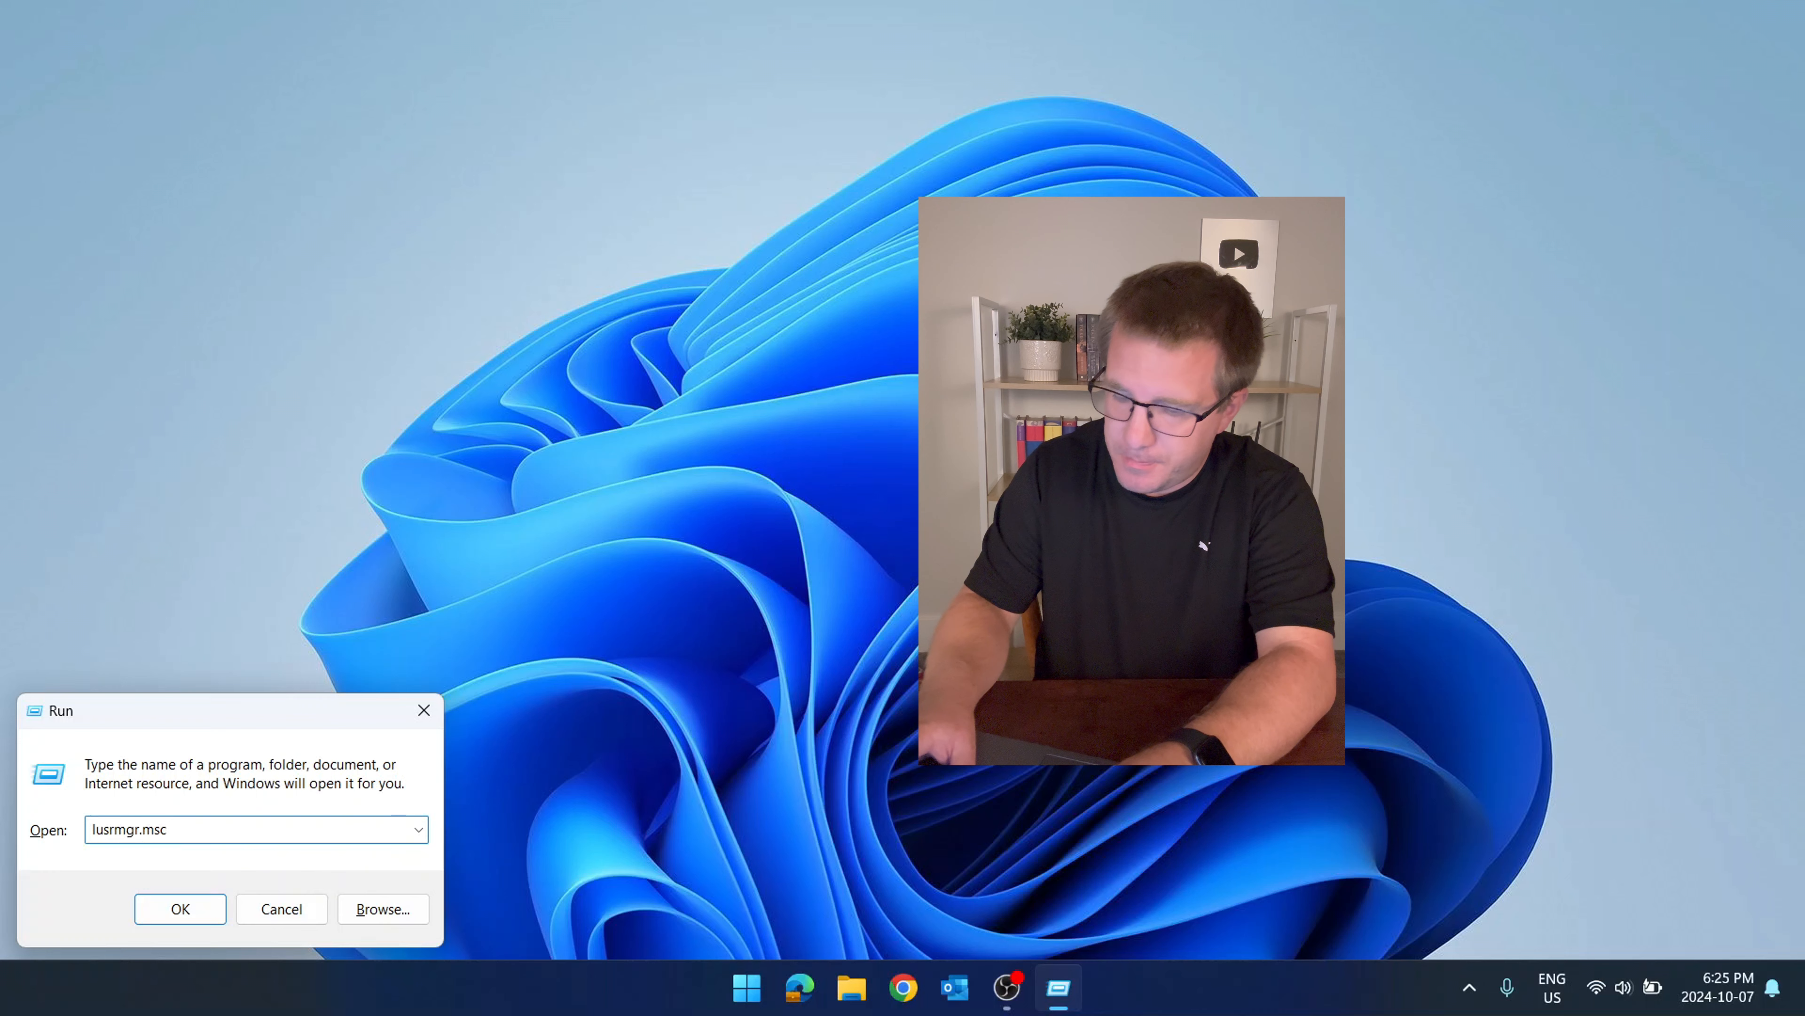
left_click(180, 909)
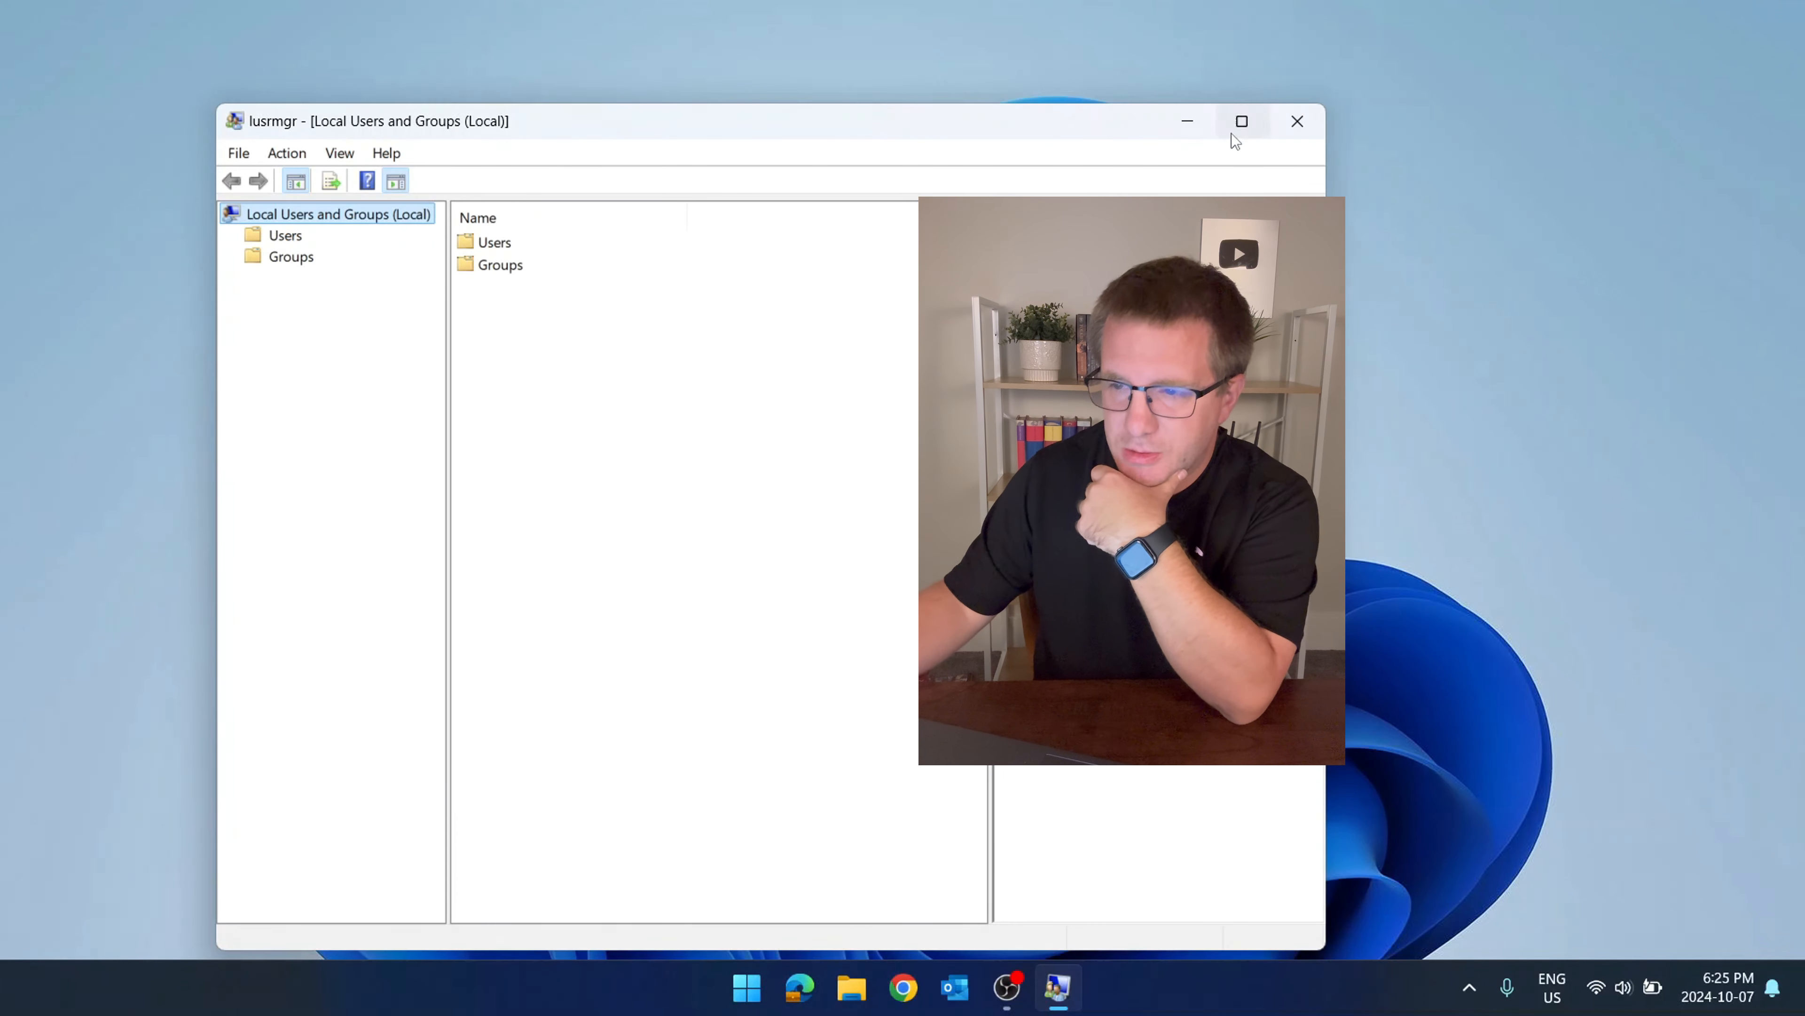
Maximize the console window to full screen.
left_click(1241, 119)
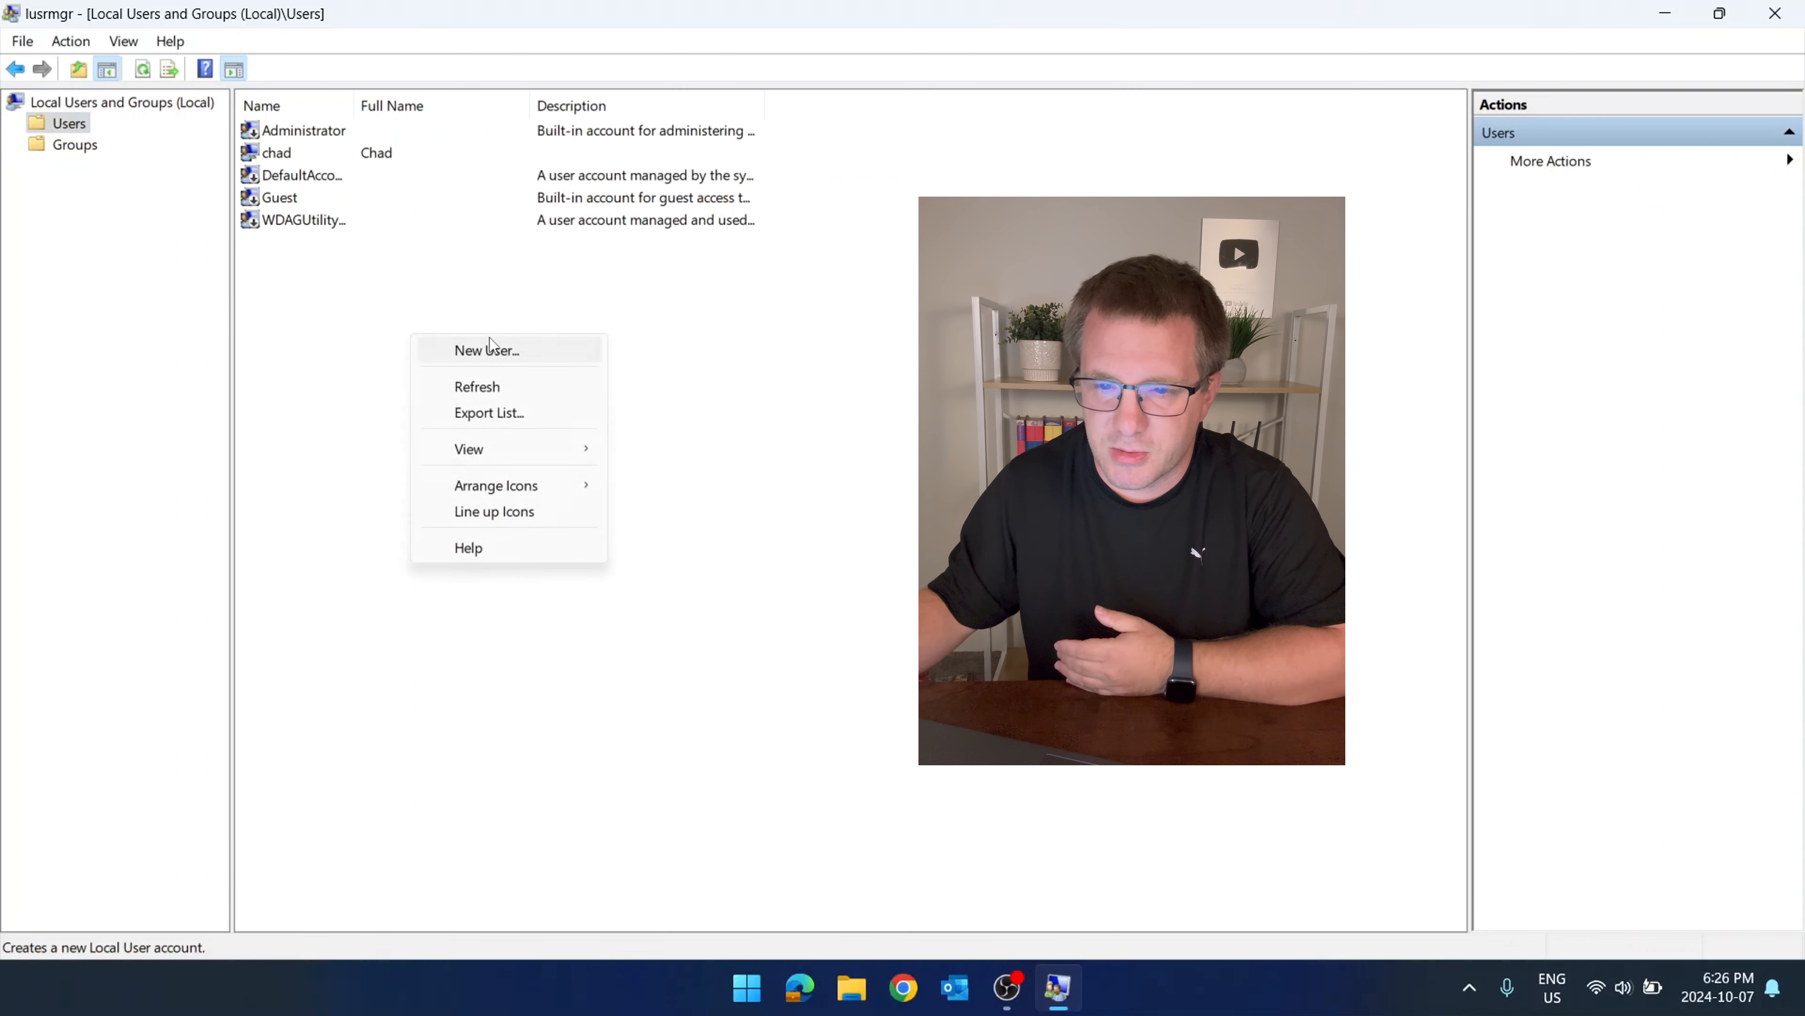
Create local user 'bob' with full name Bob and a password.
left_click(485, 350)
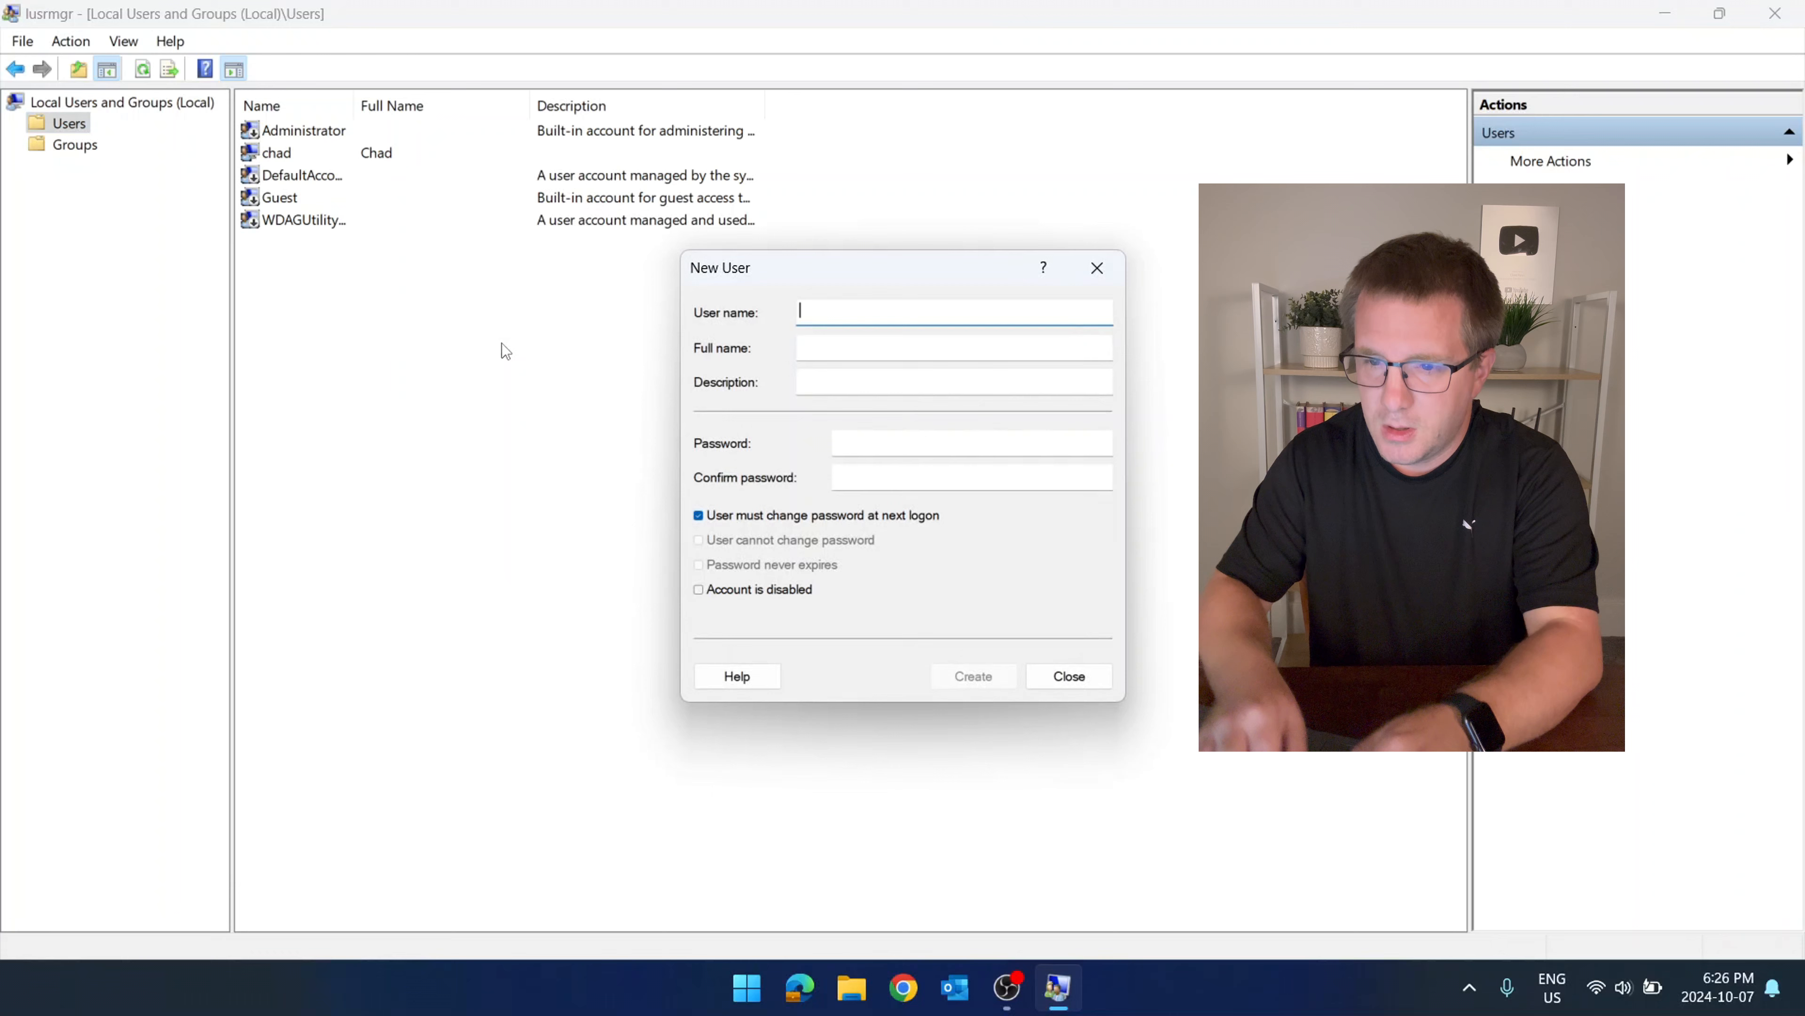
type("Bob")
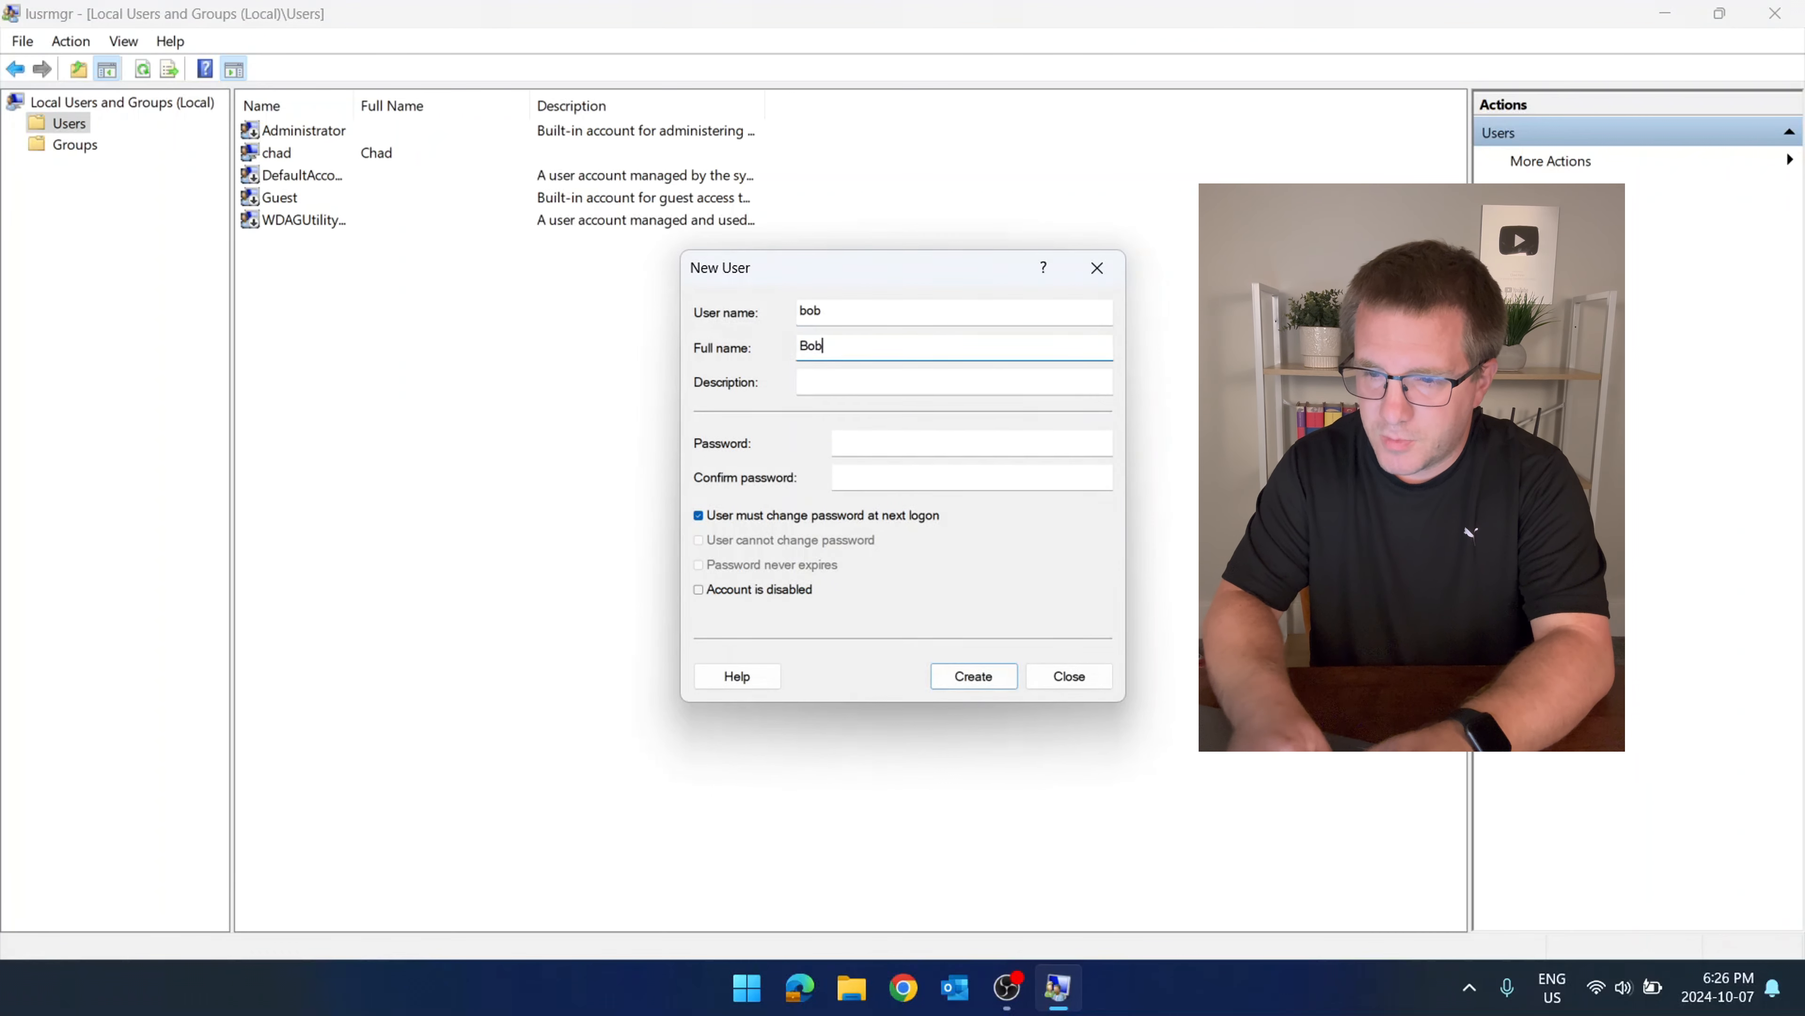
mouse_move(1040, 611)
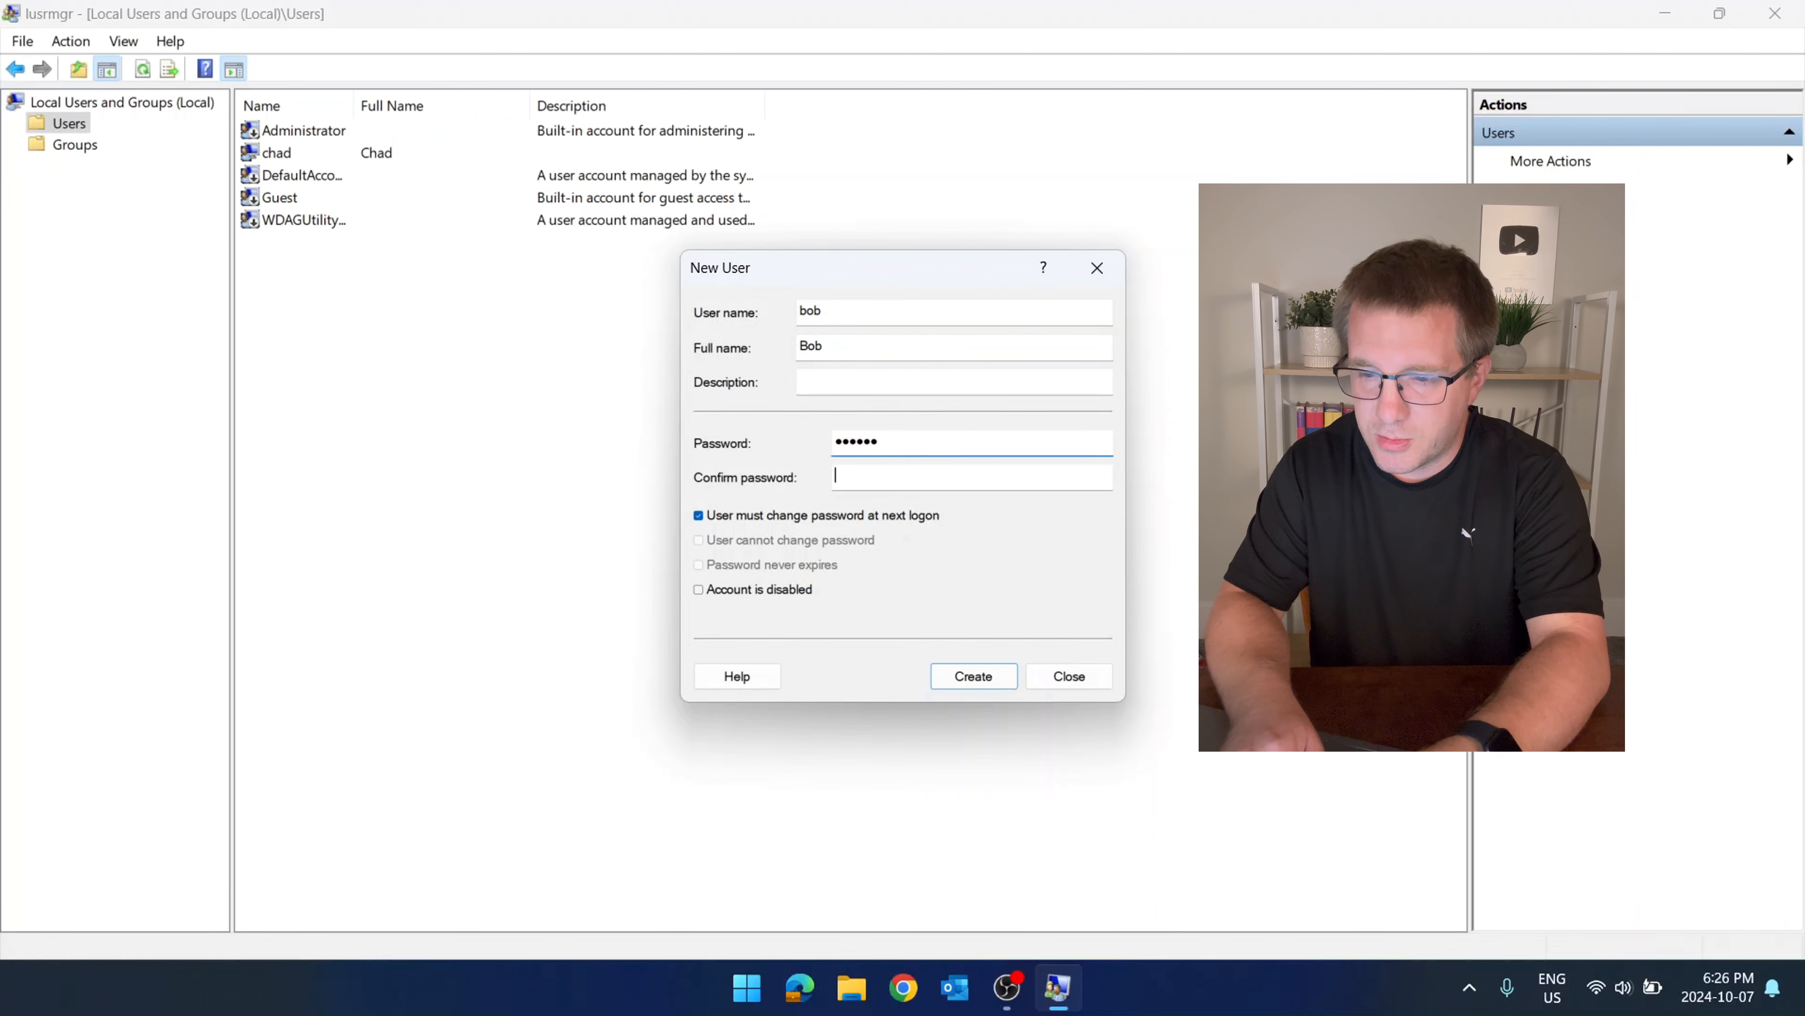
type("••••")
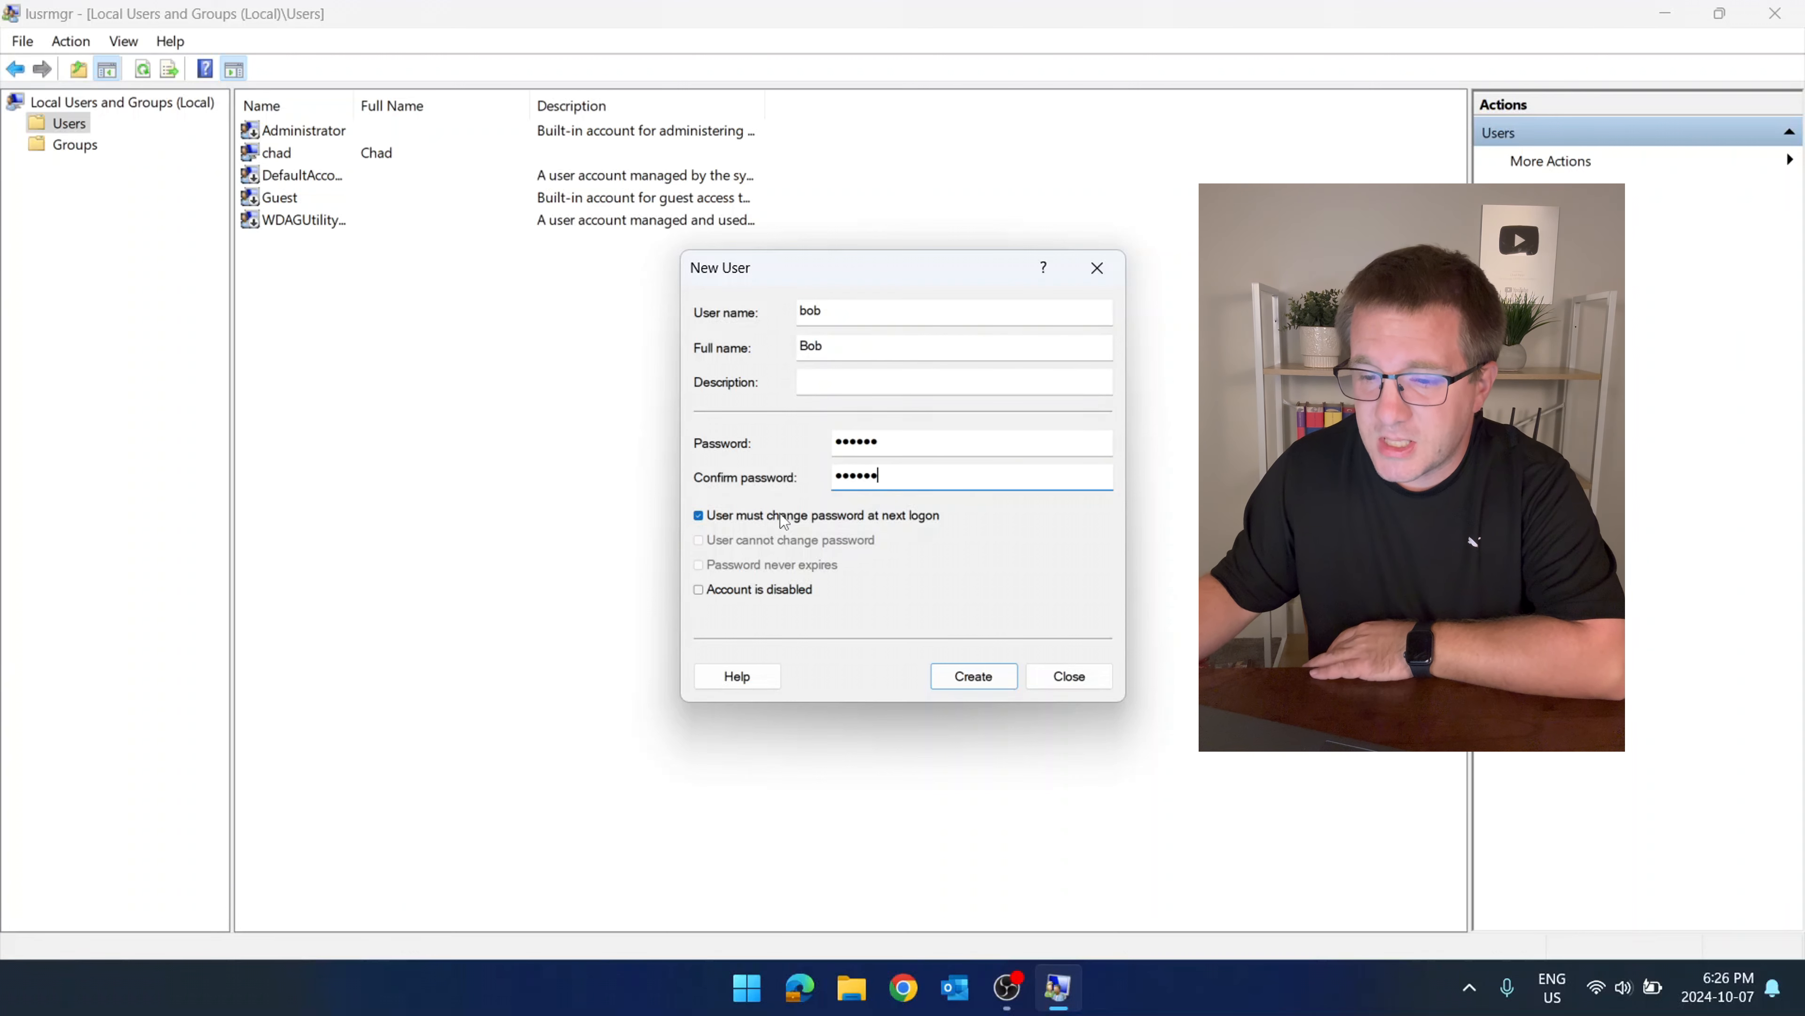
mouse_move(923, 520)
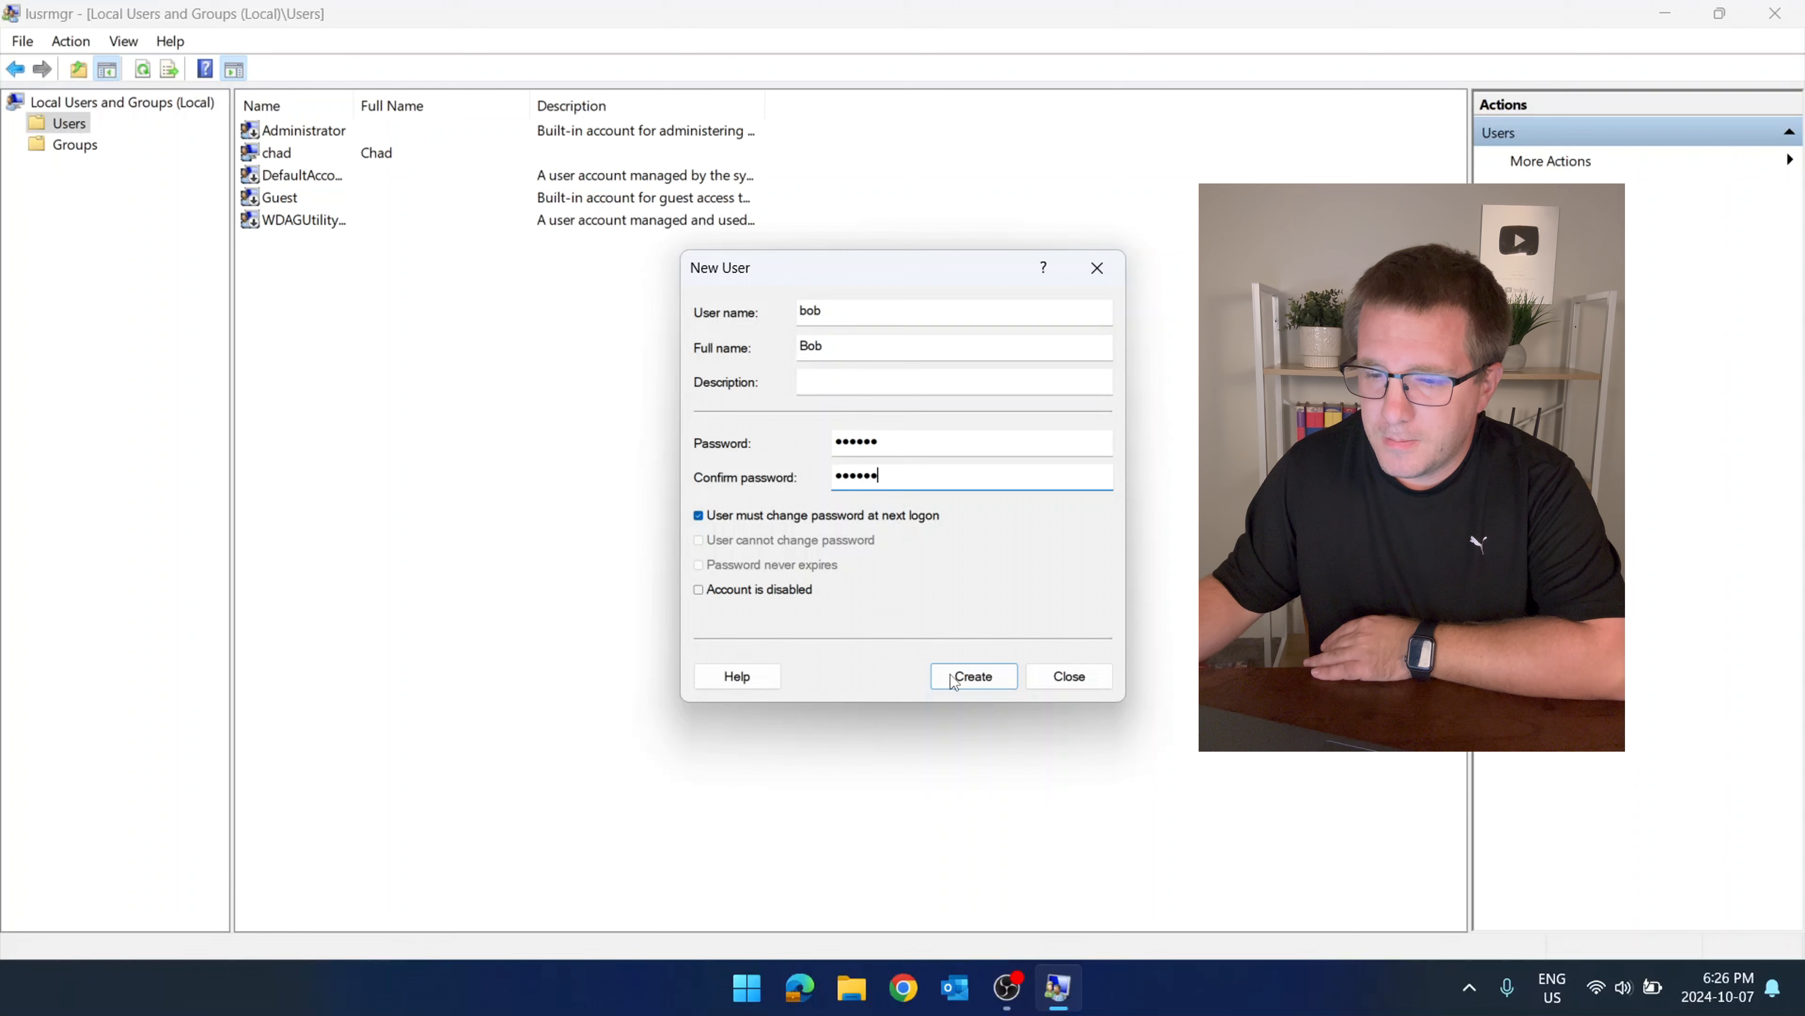
left_click(973, 676)
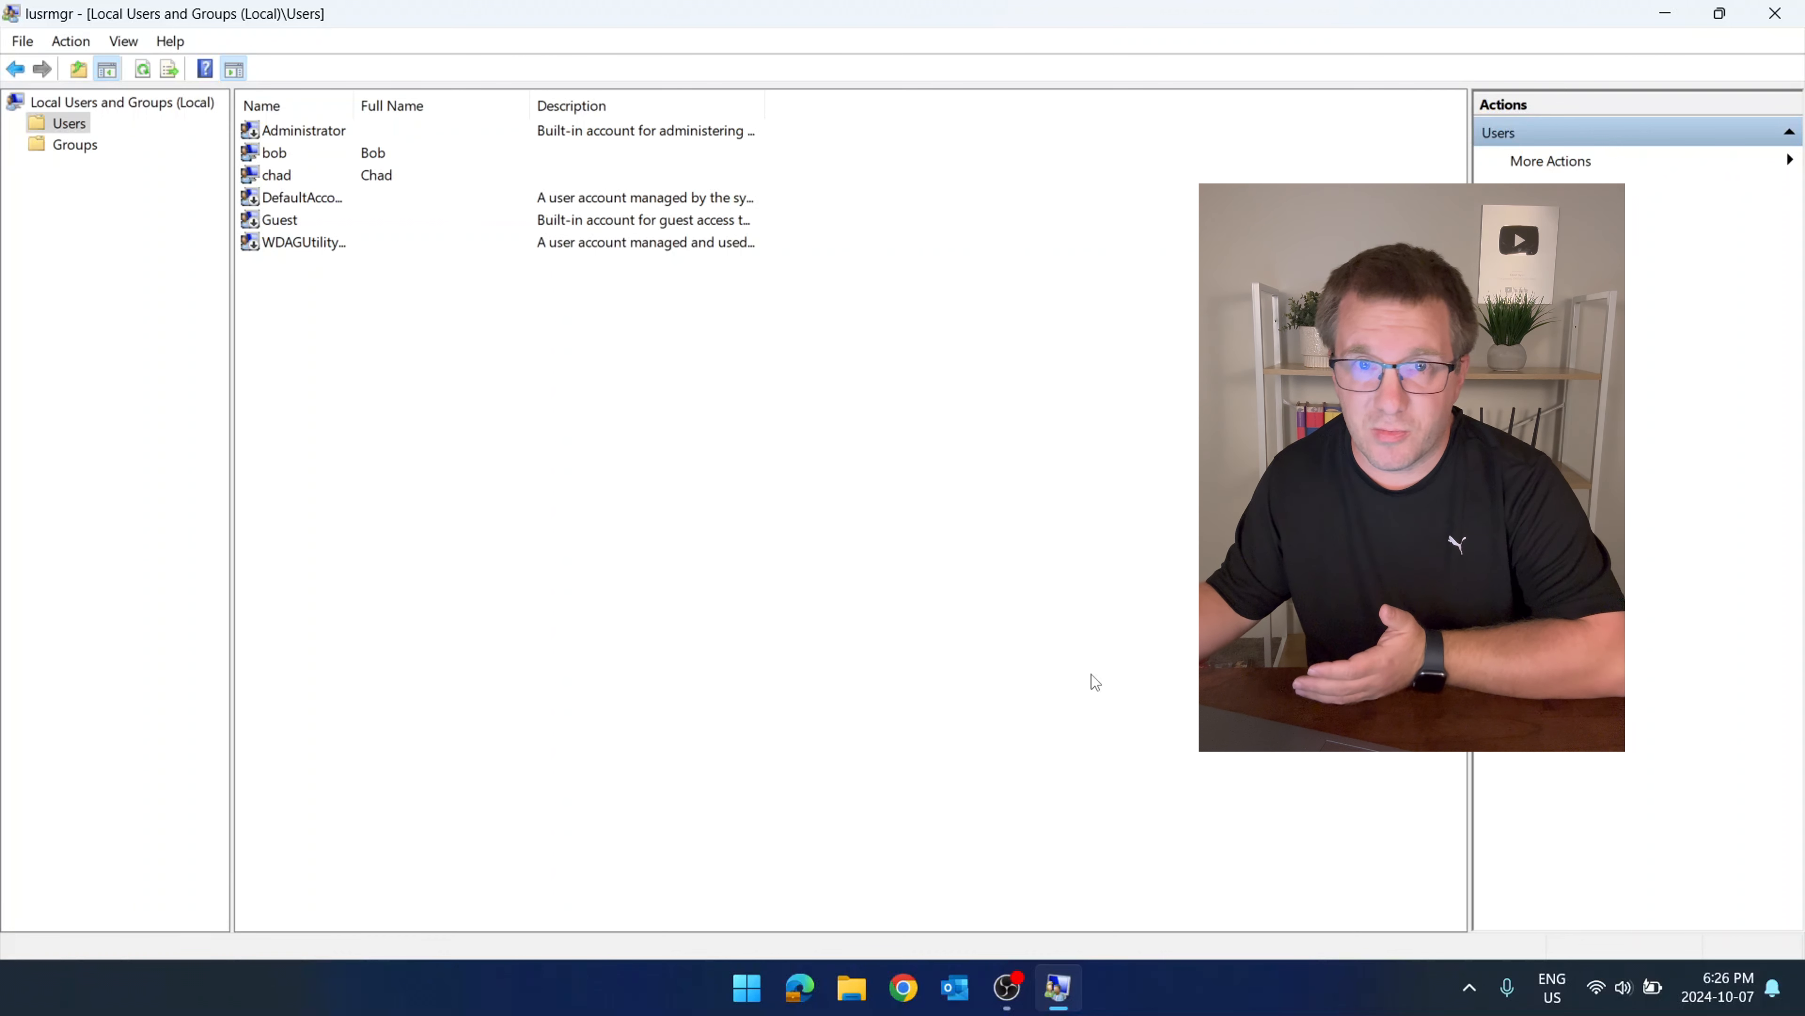
mouse_move(875, 621)
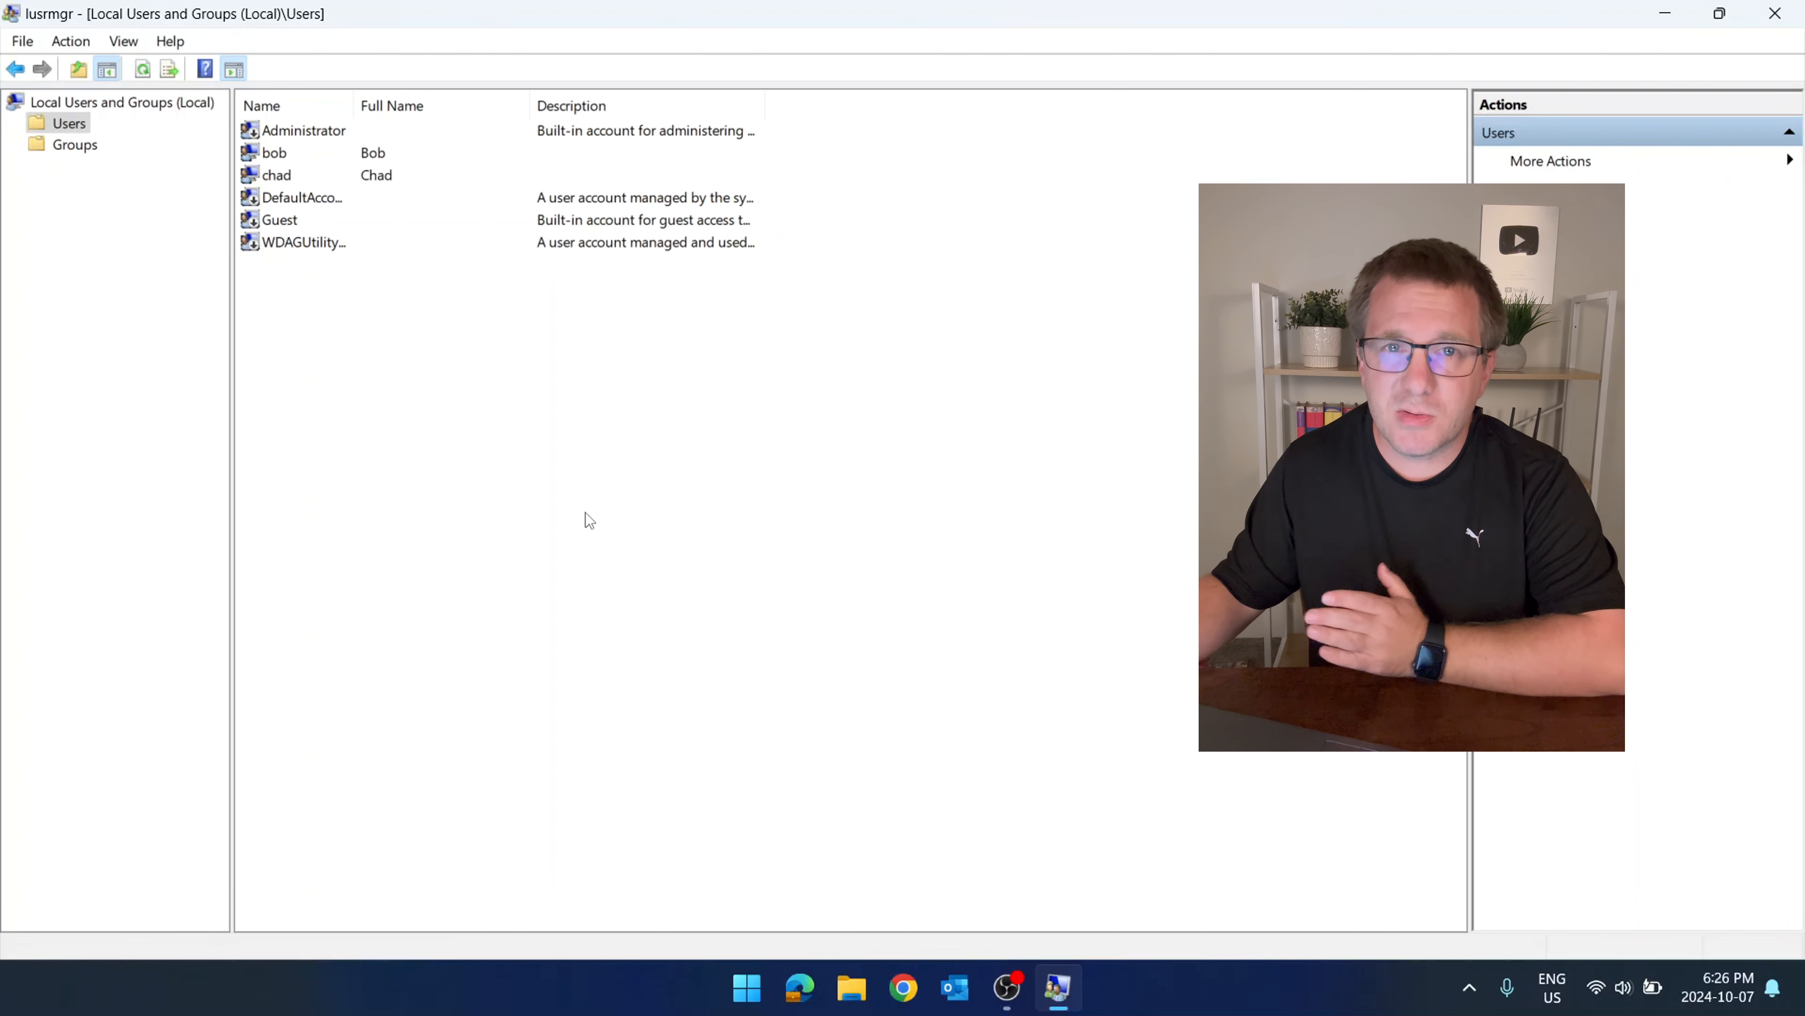
Make bob a member of the Administrators group via his account's Member Of settings.
left_click(274, 153)
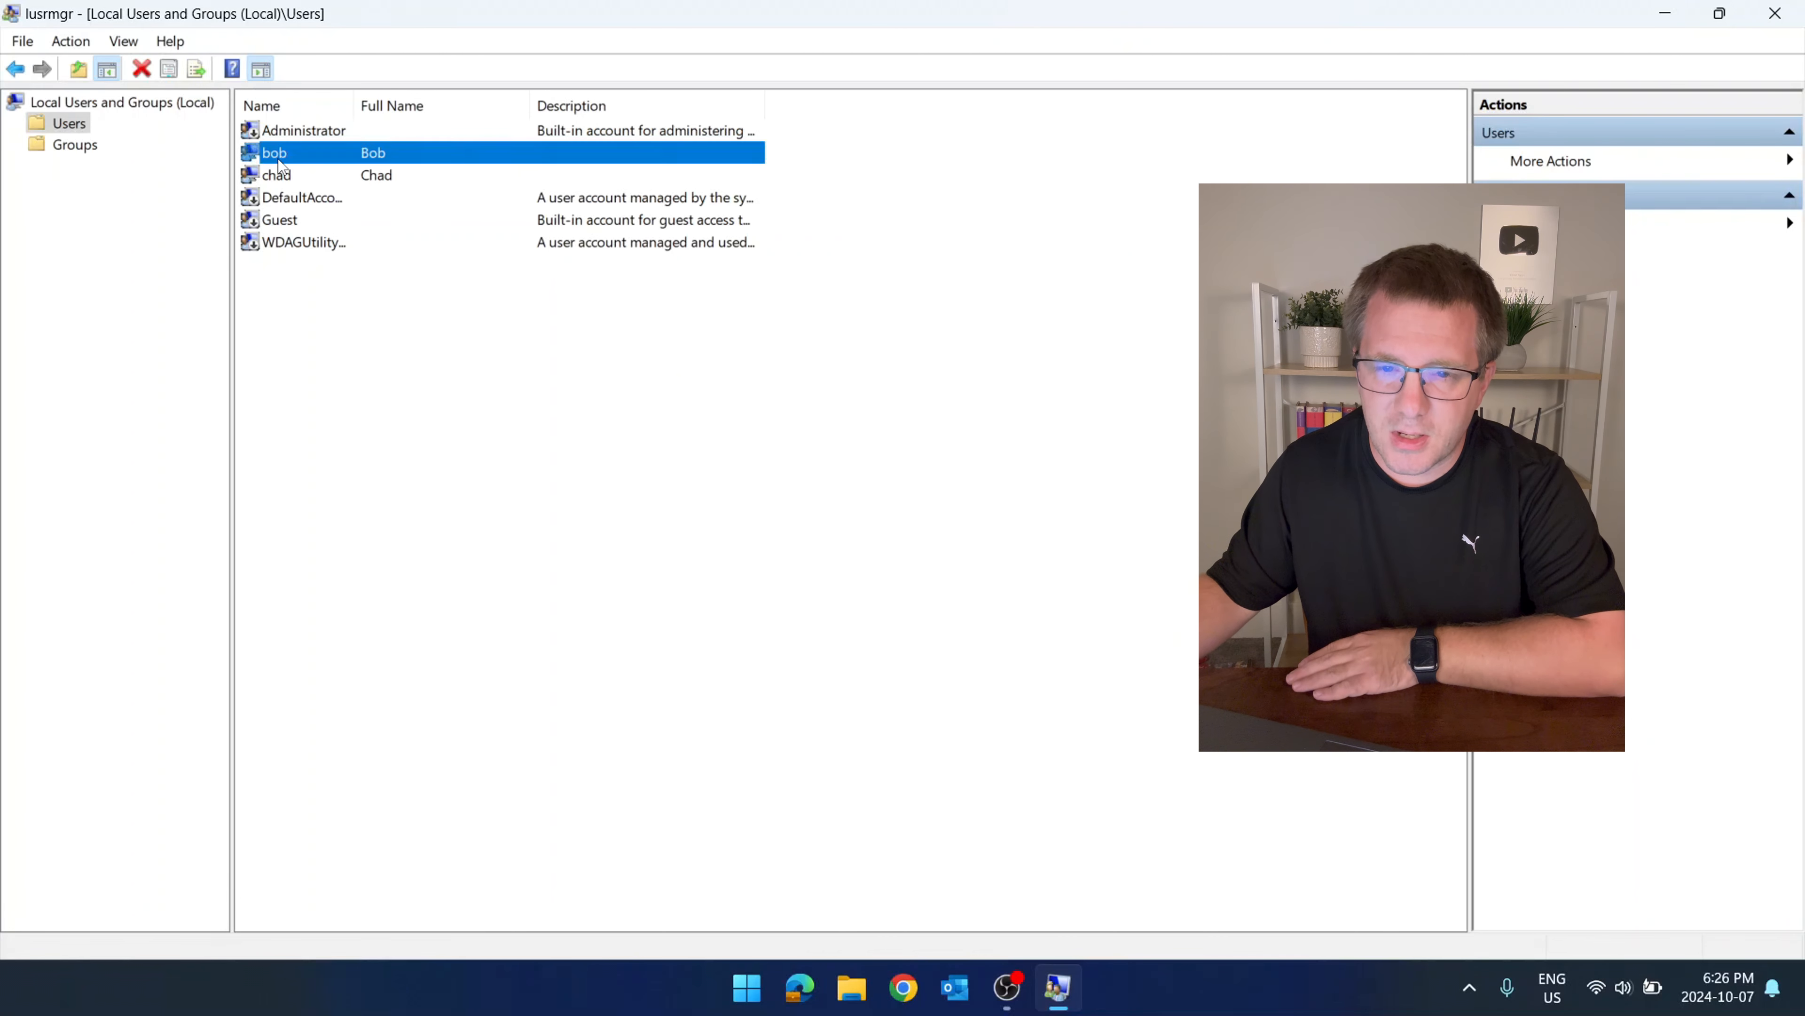
double_click(274, 152)
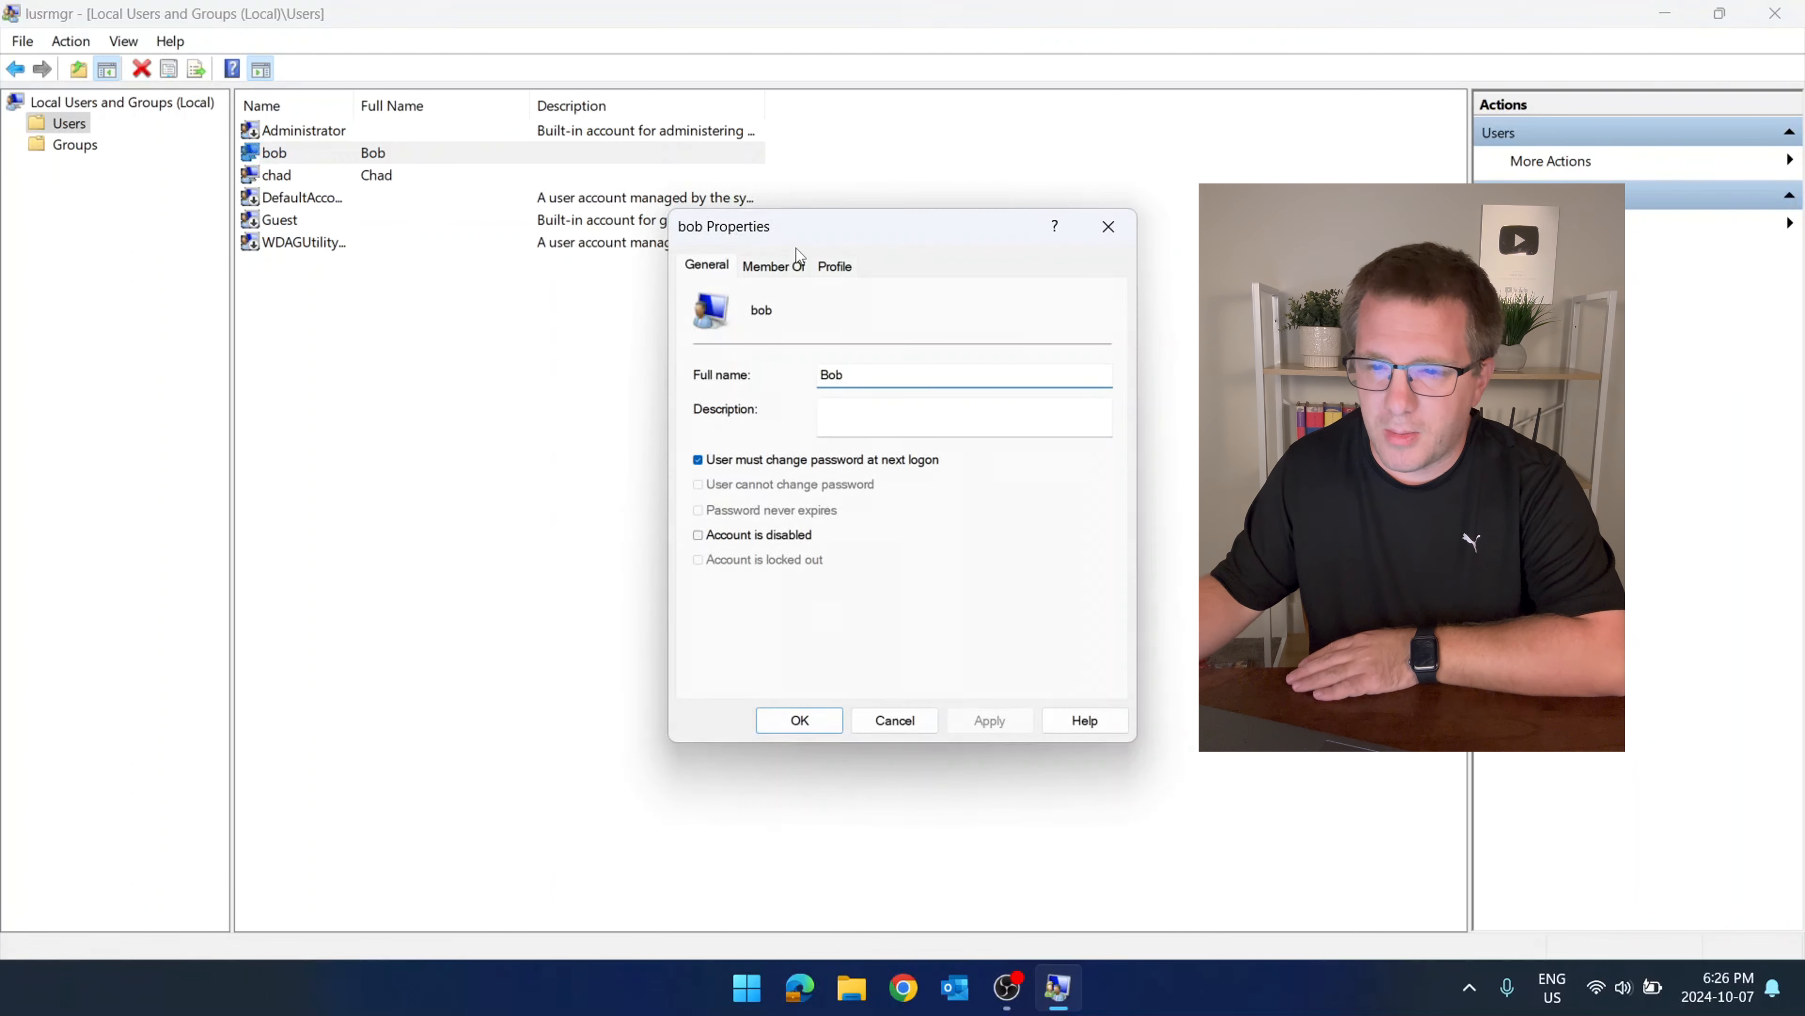
left_click(736, 668)
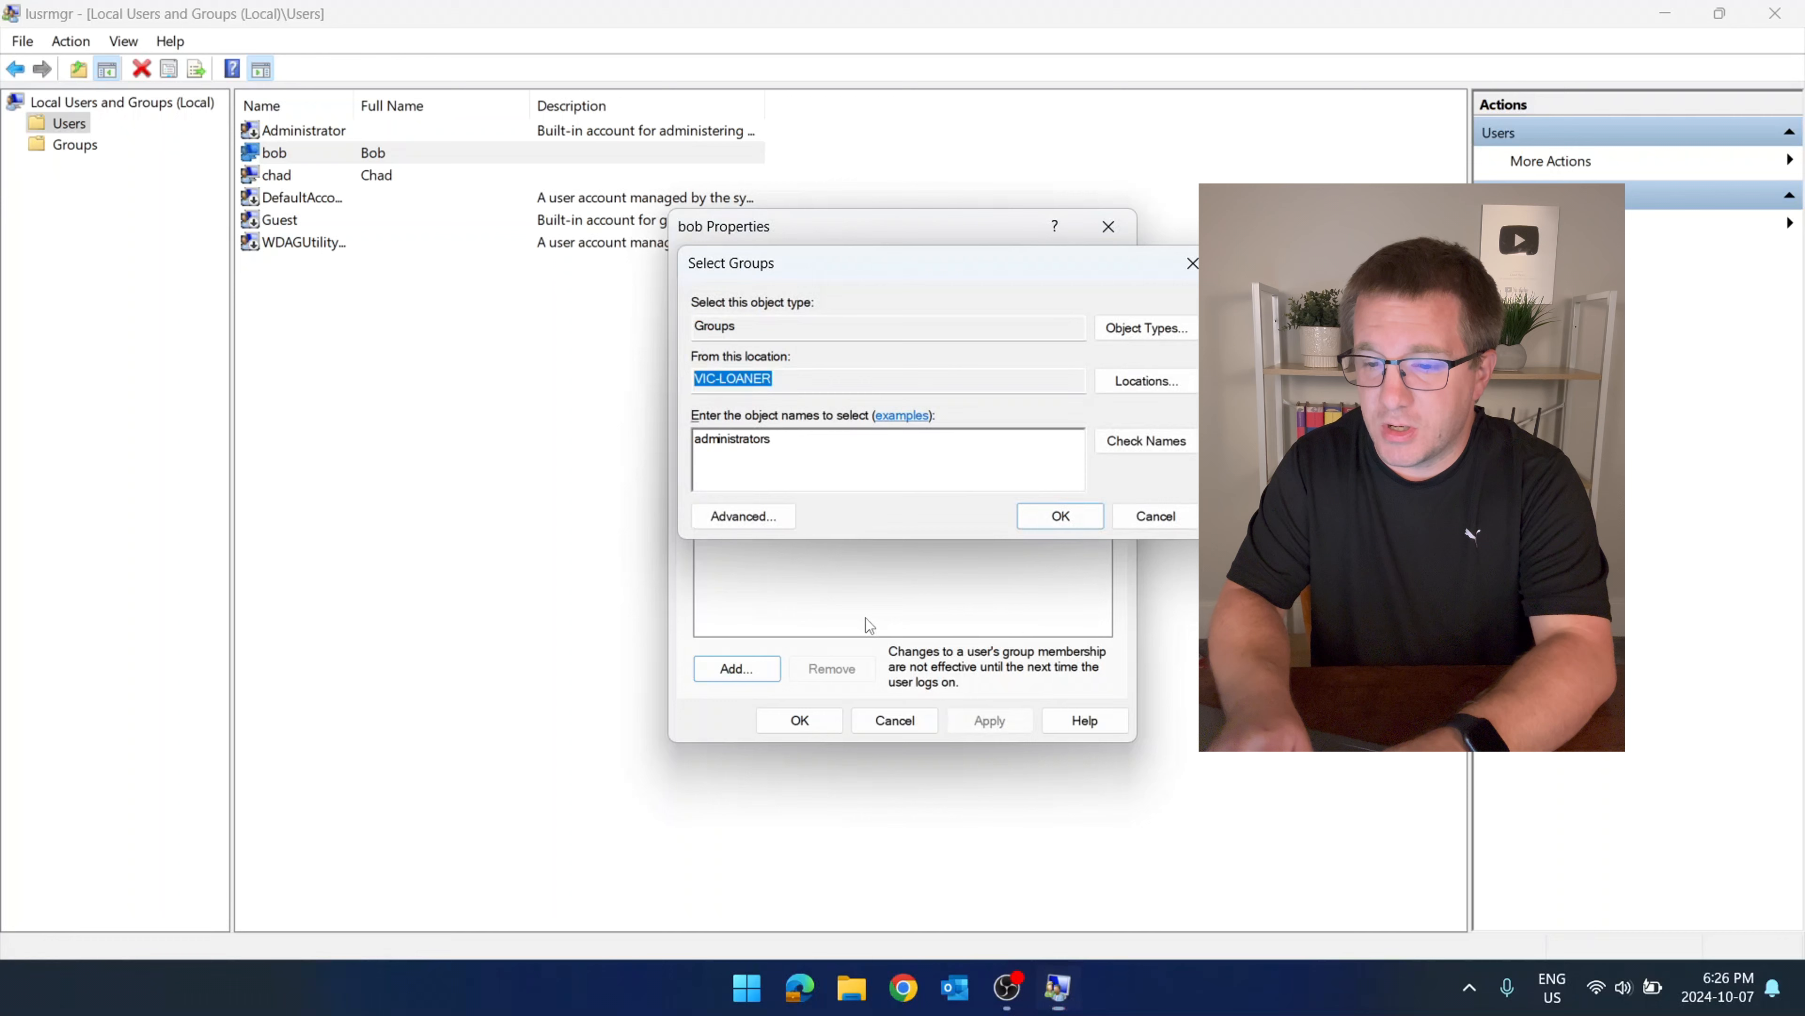
left_click(1058, 515)
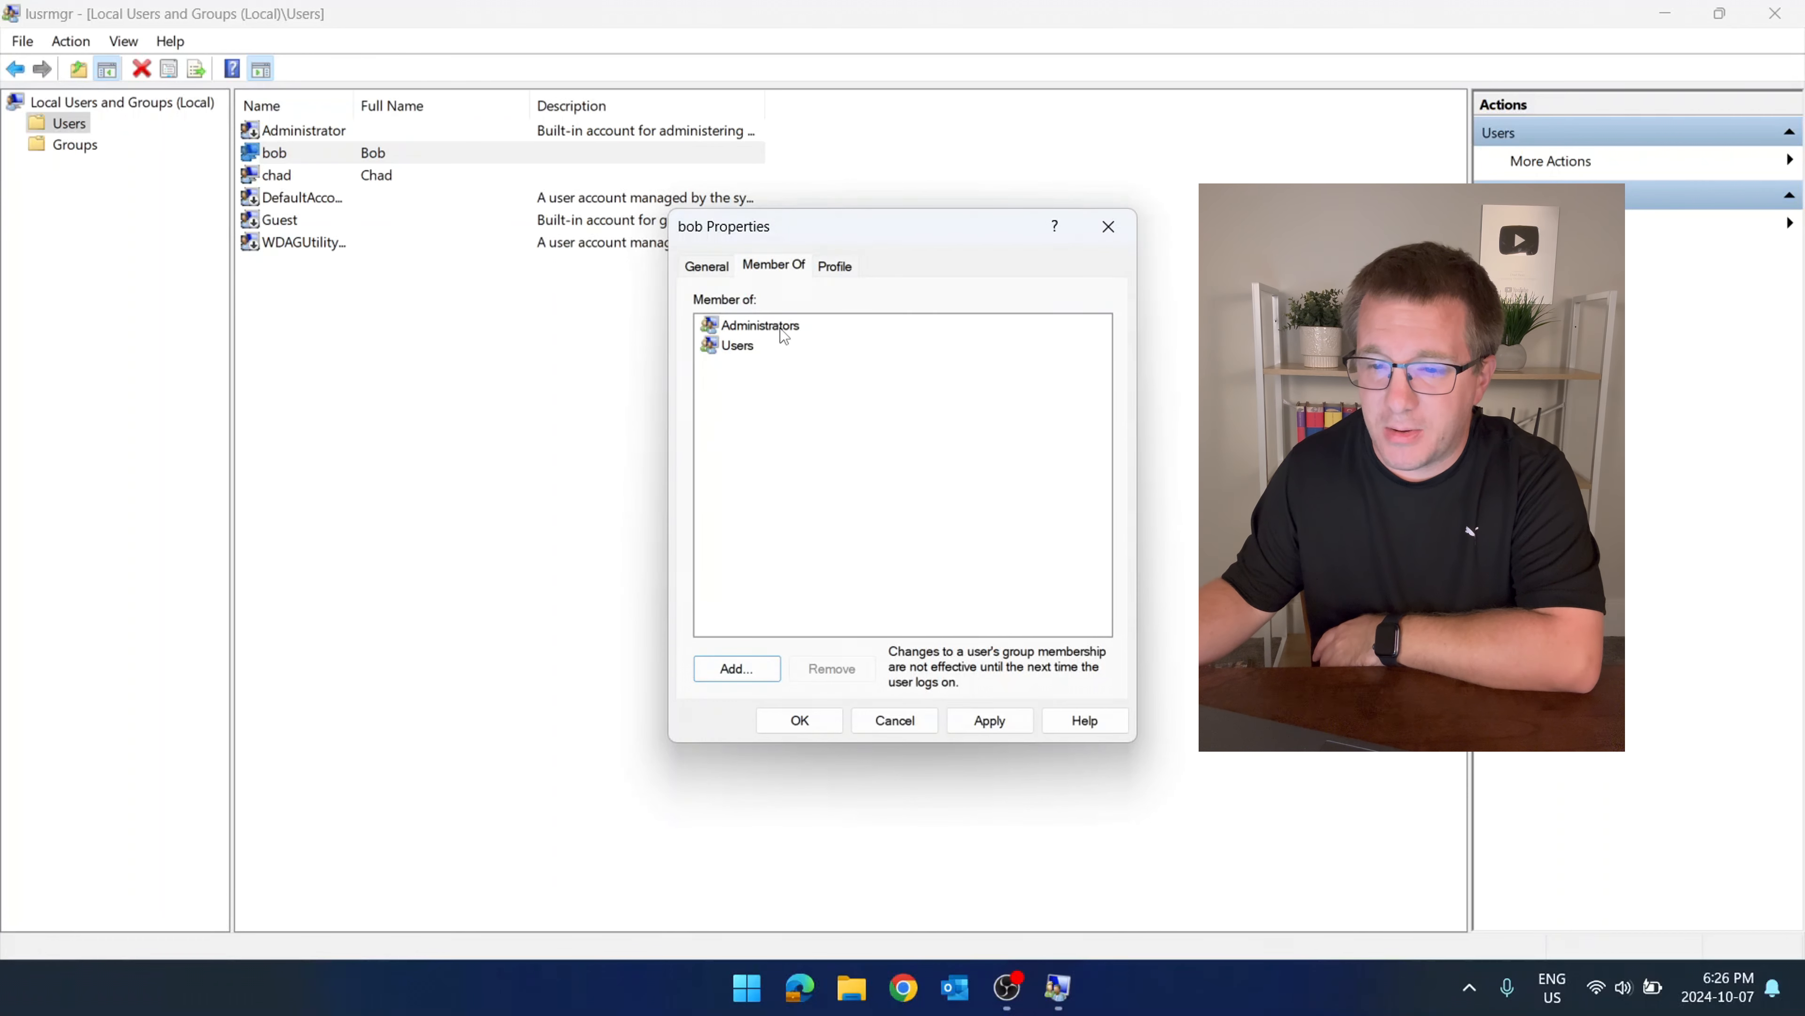
left_click(759, 325)
type("cm")
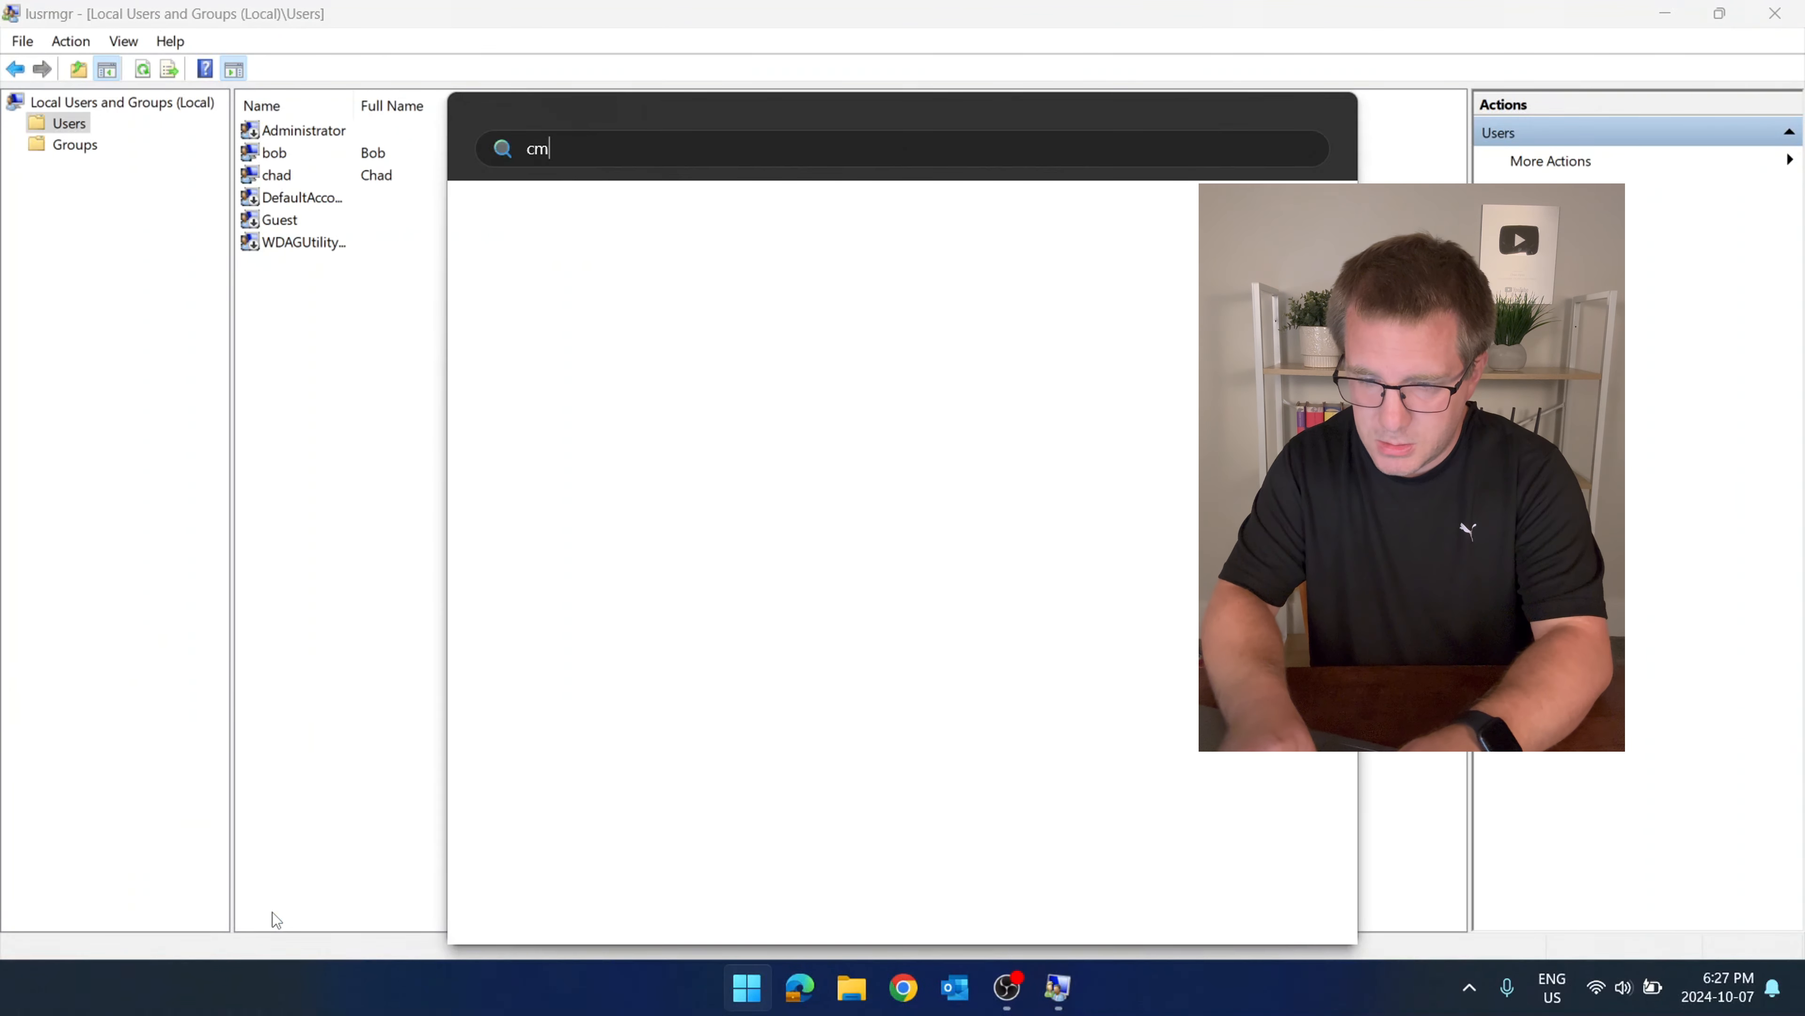
Start Command Prompt as administrator from the Start search for cmd.
type("d")
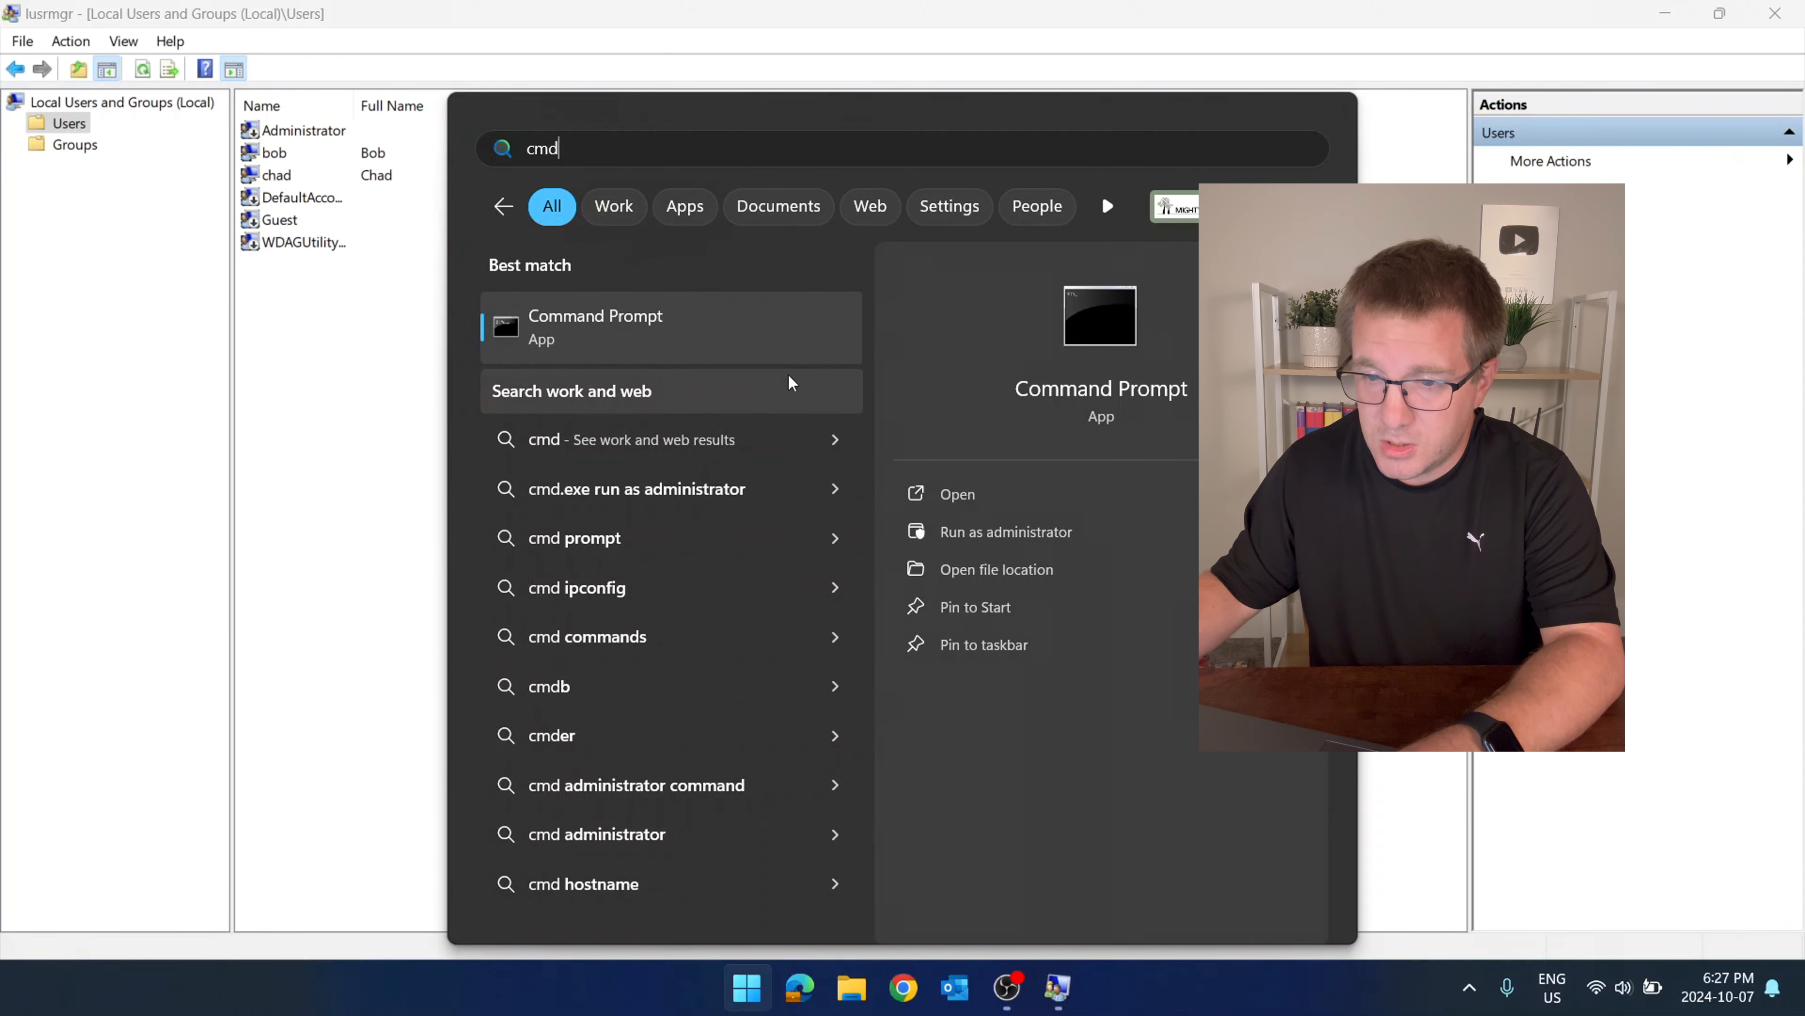
left_click(1004, 530)
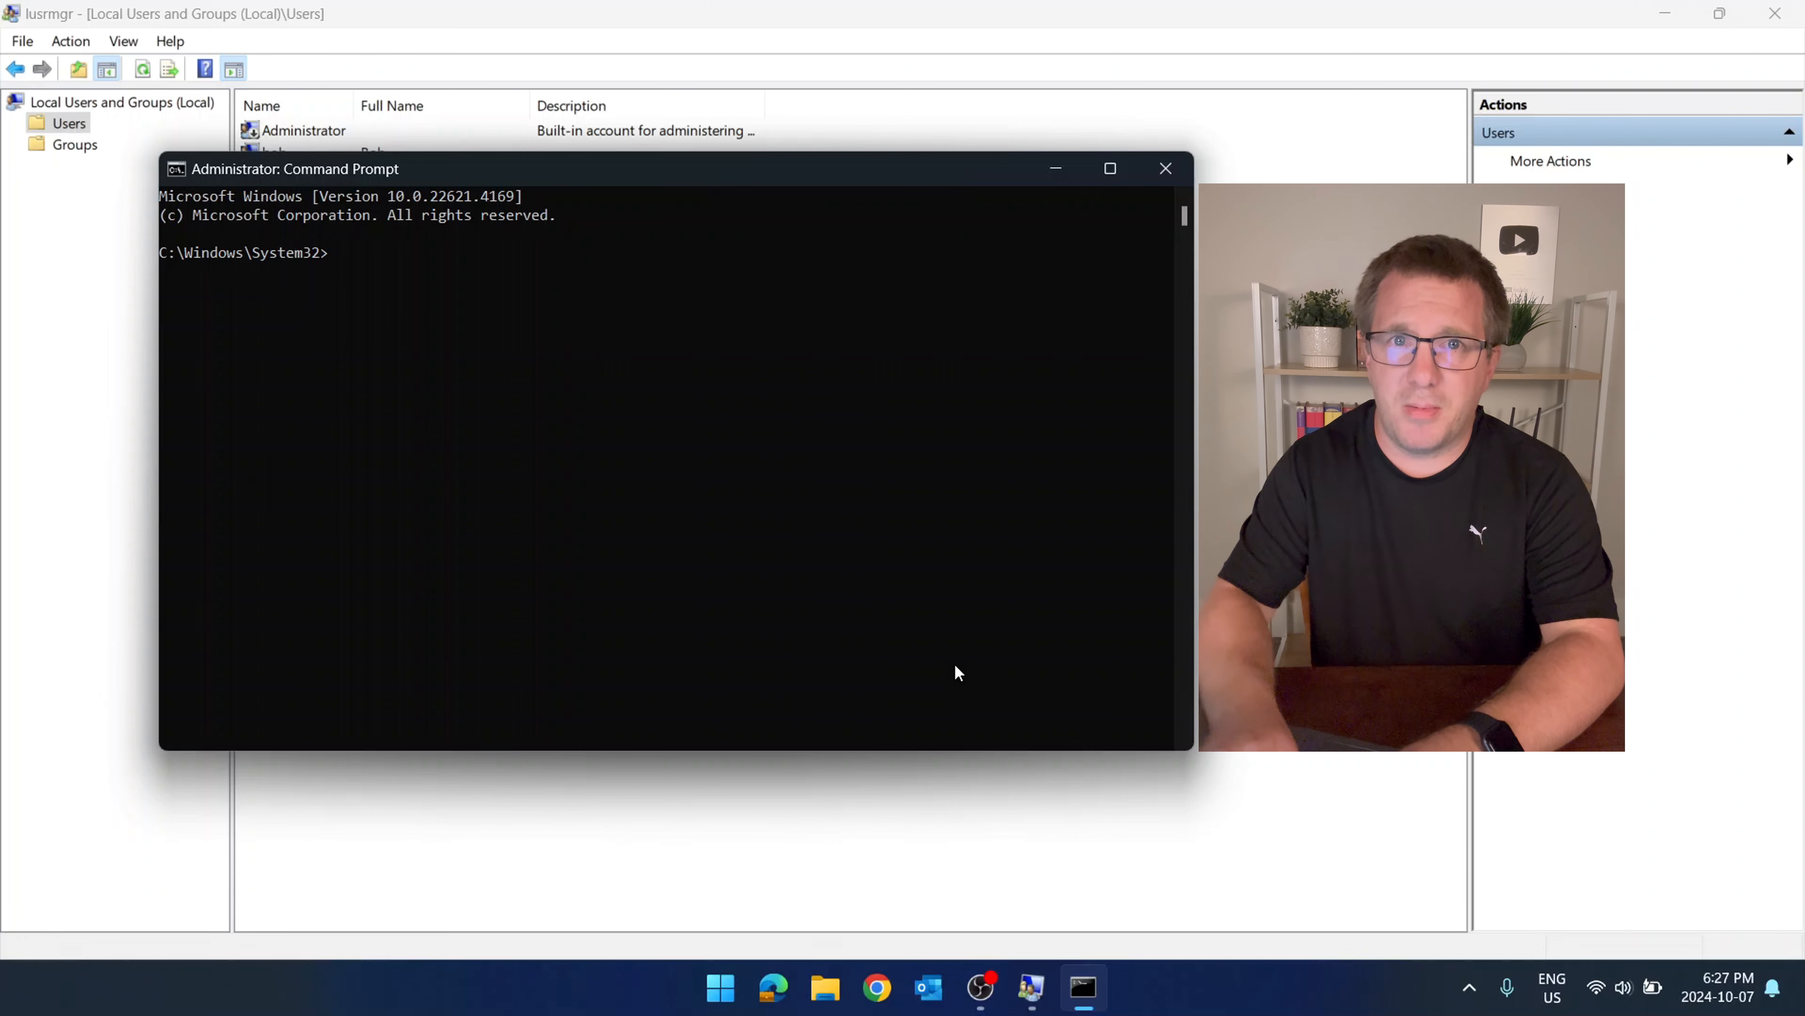
Run net localgroup administrators /delete bob and re-list the group members.
type("net localgroup administrators /")
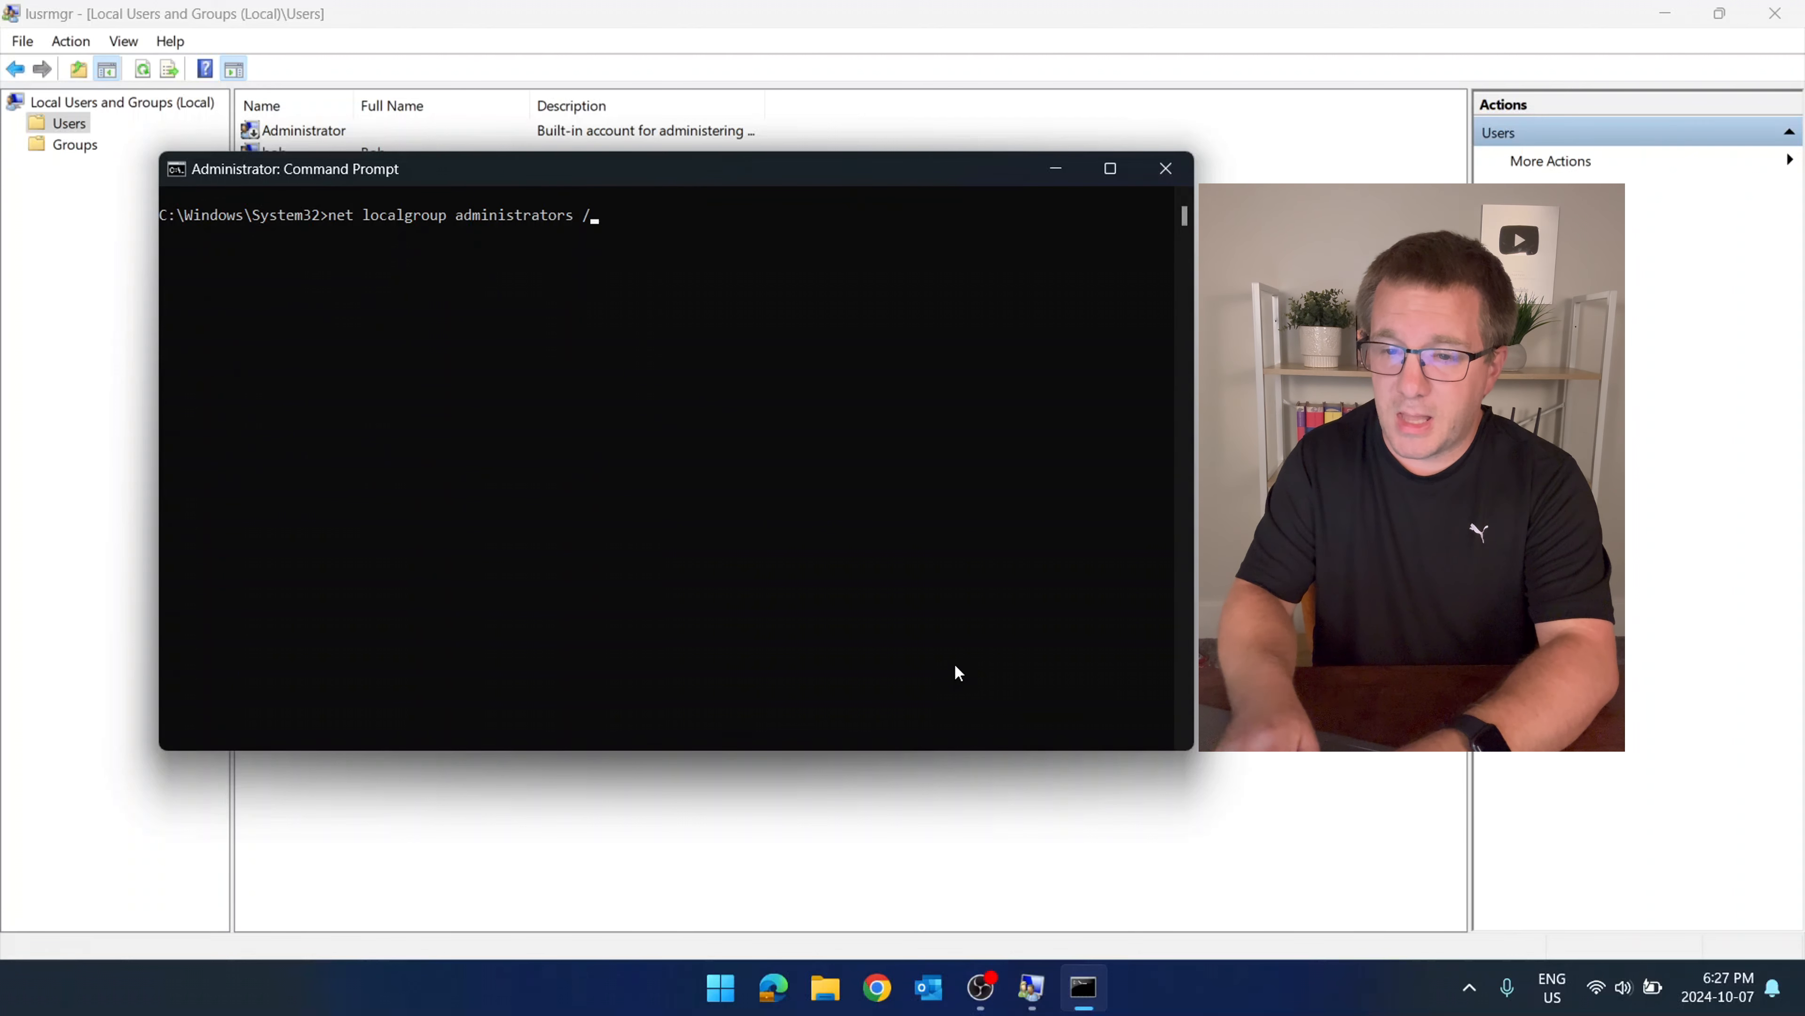
type("delete bob")
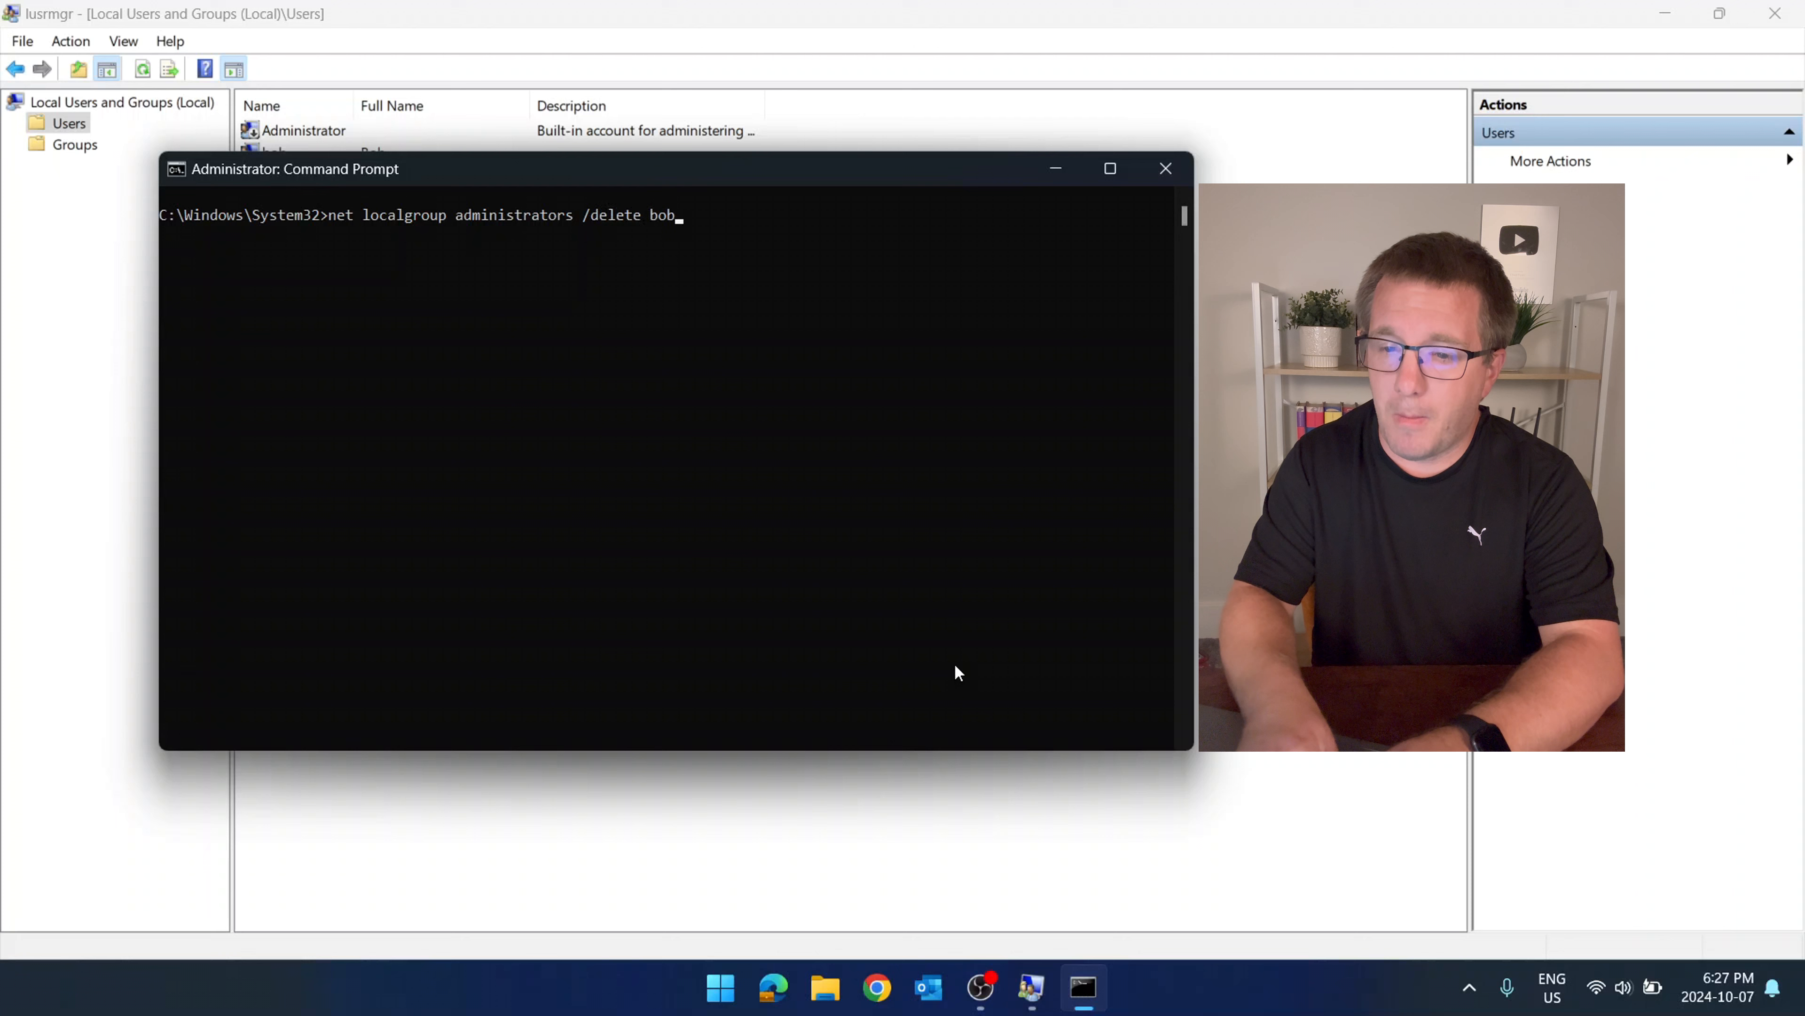
key("Enter")
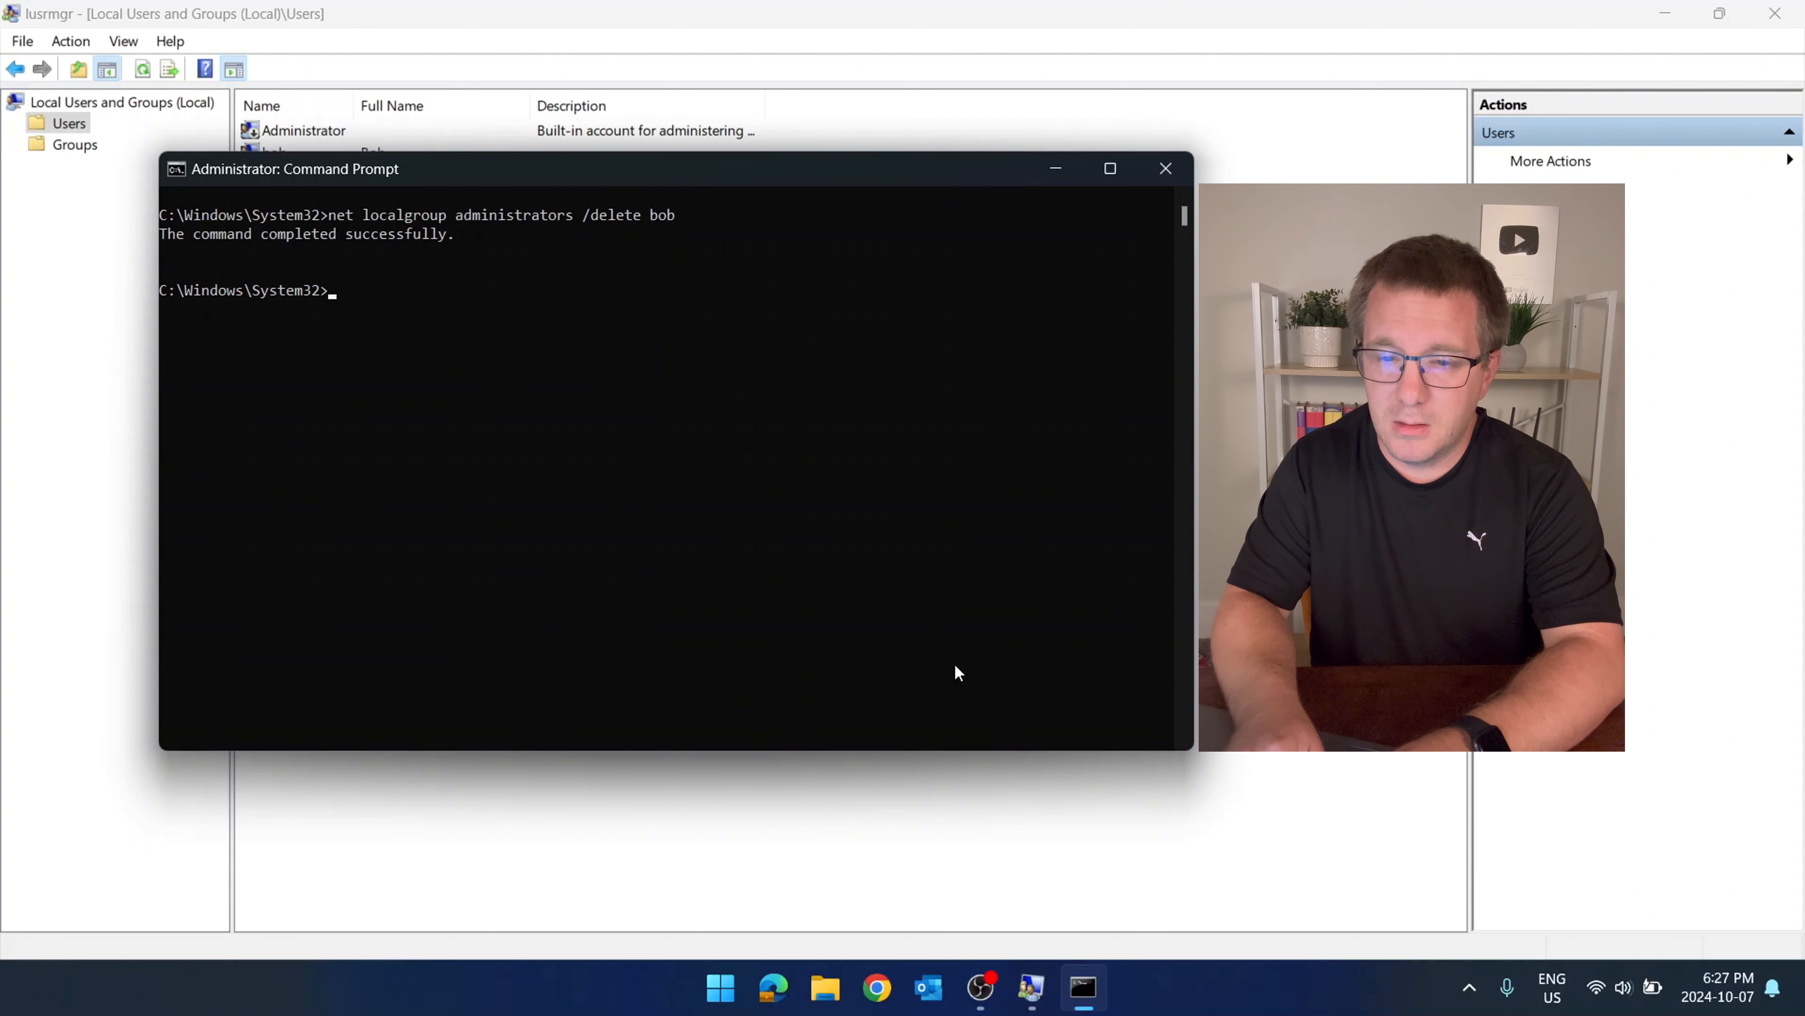
type("net localgroup administrt")
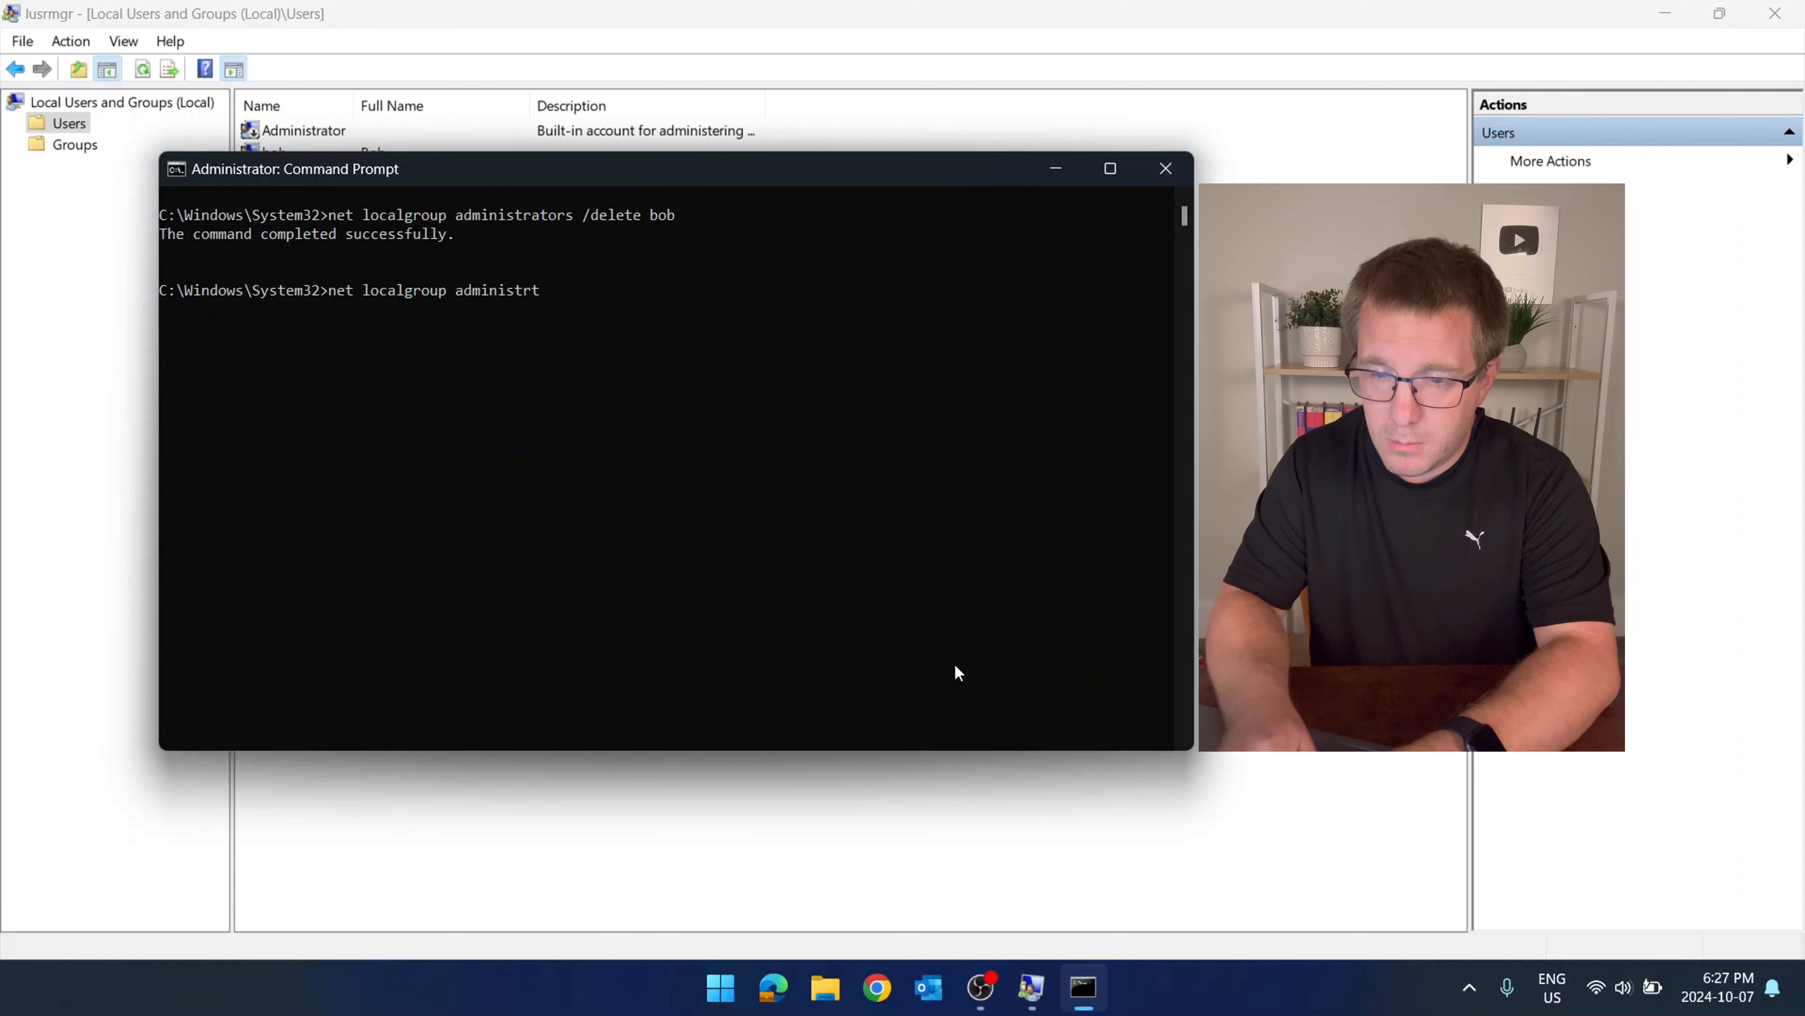
key("Enter")
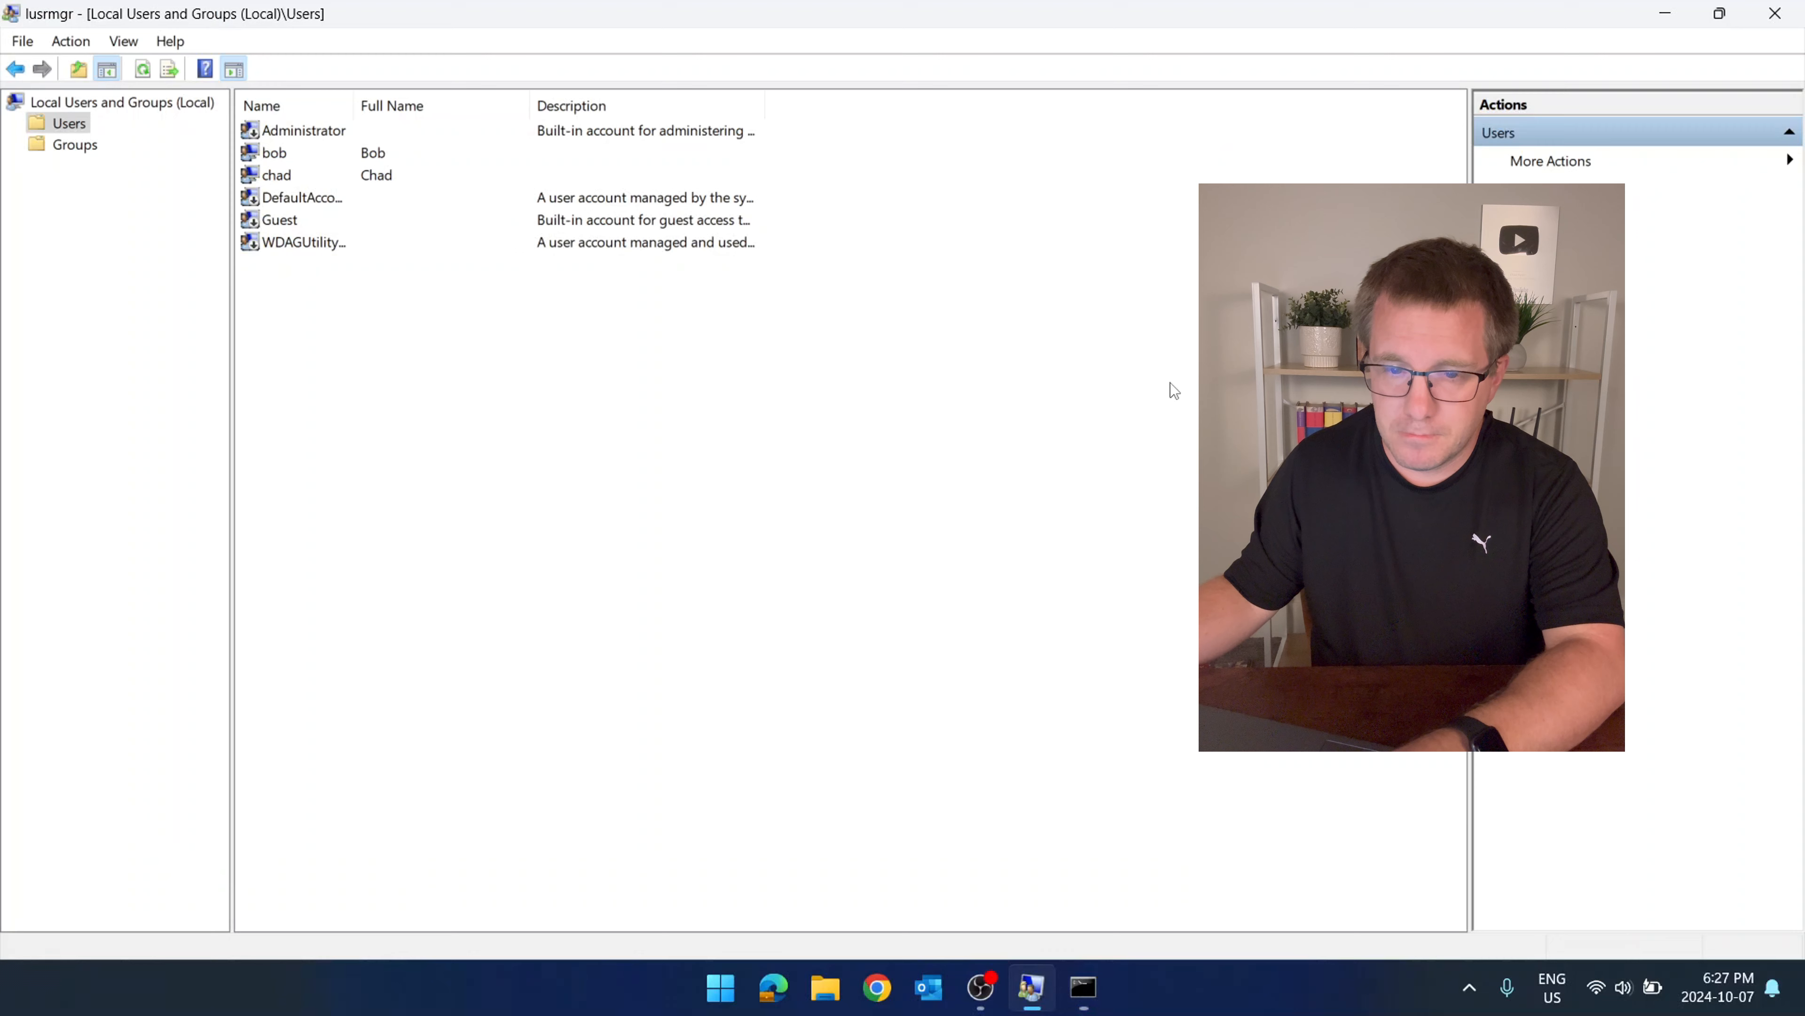
Verify in bob's account properties that Member Of now lists only Users.
double_click(274, 153)
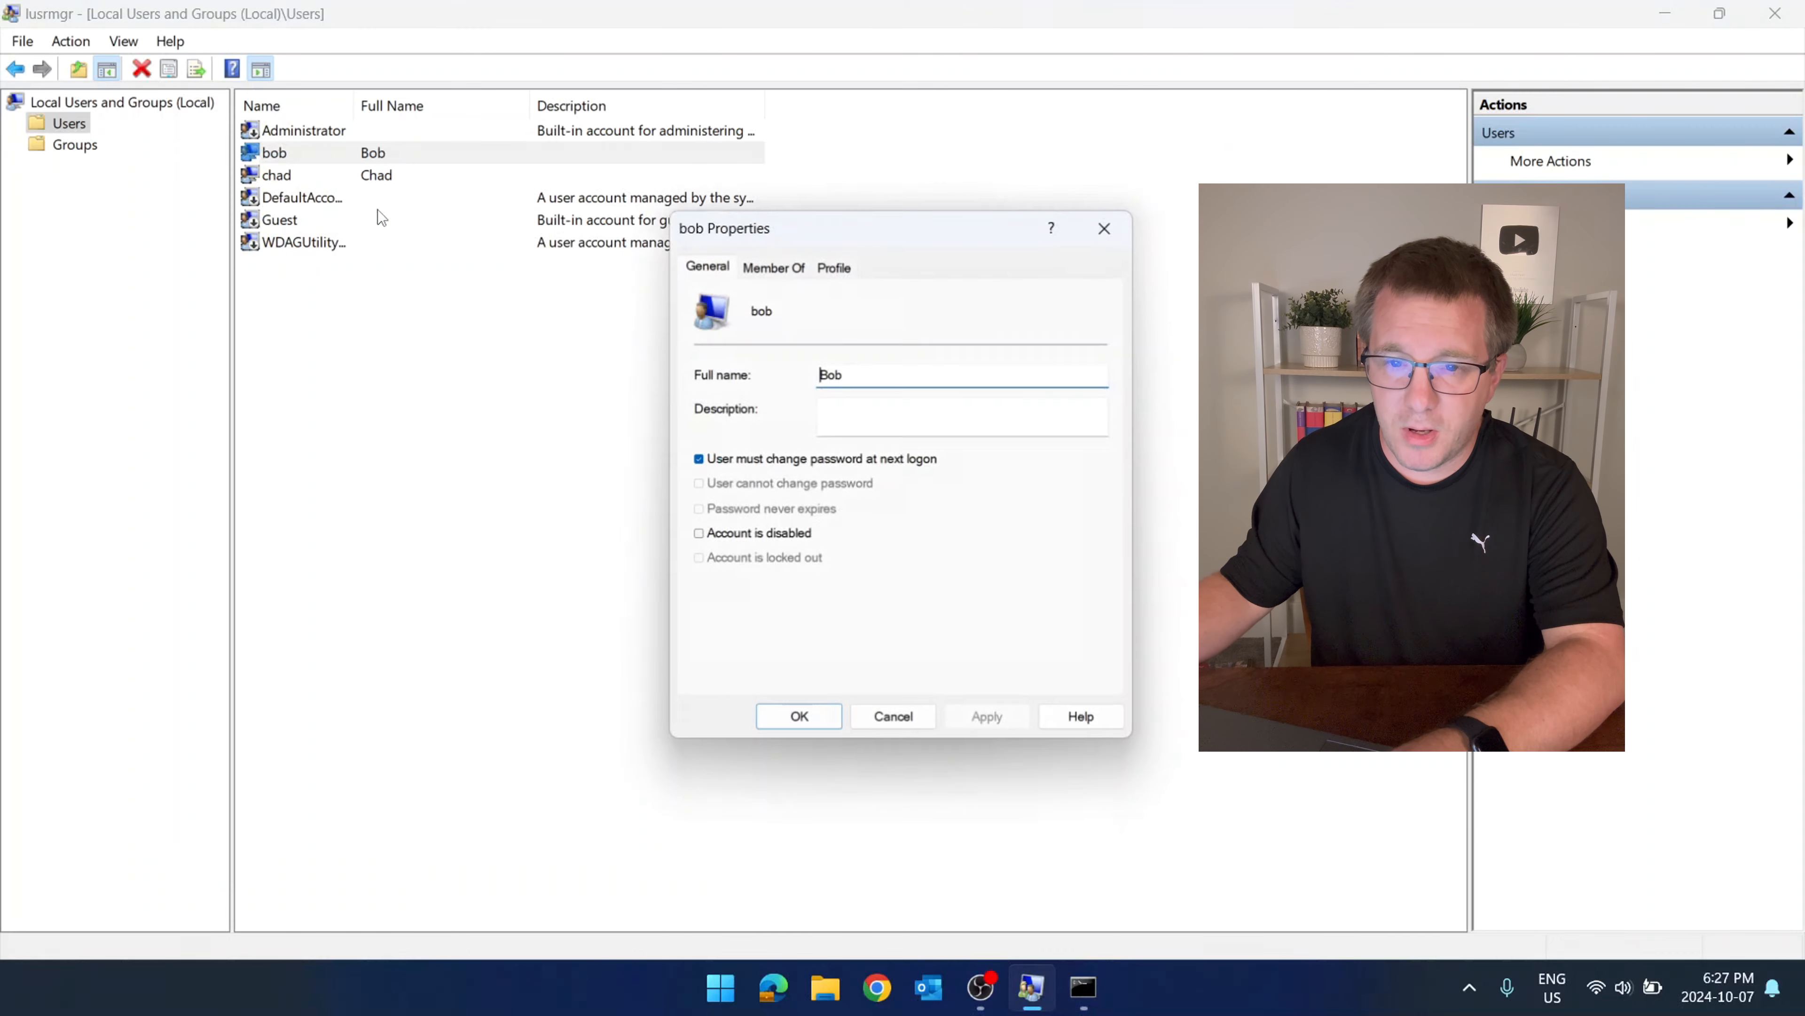
left_click(773, 267)
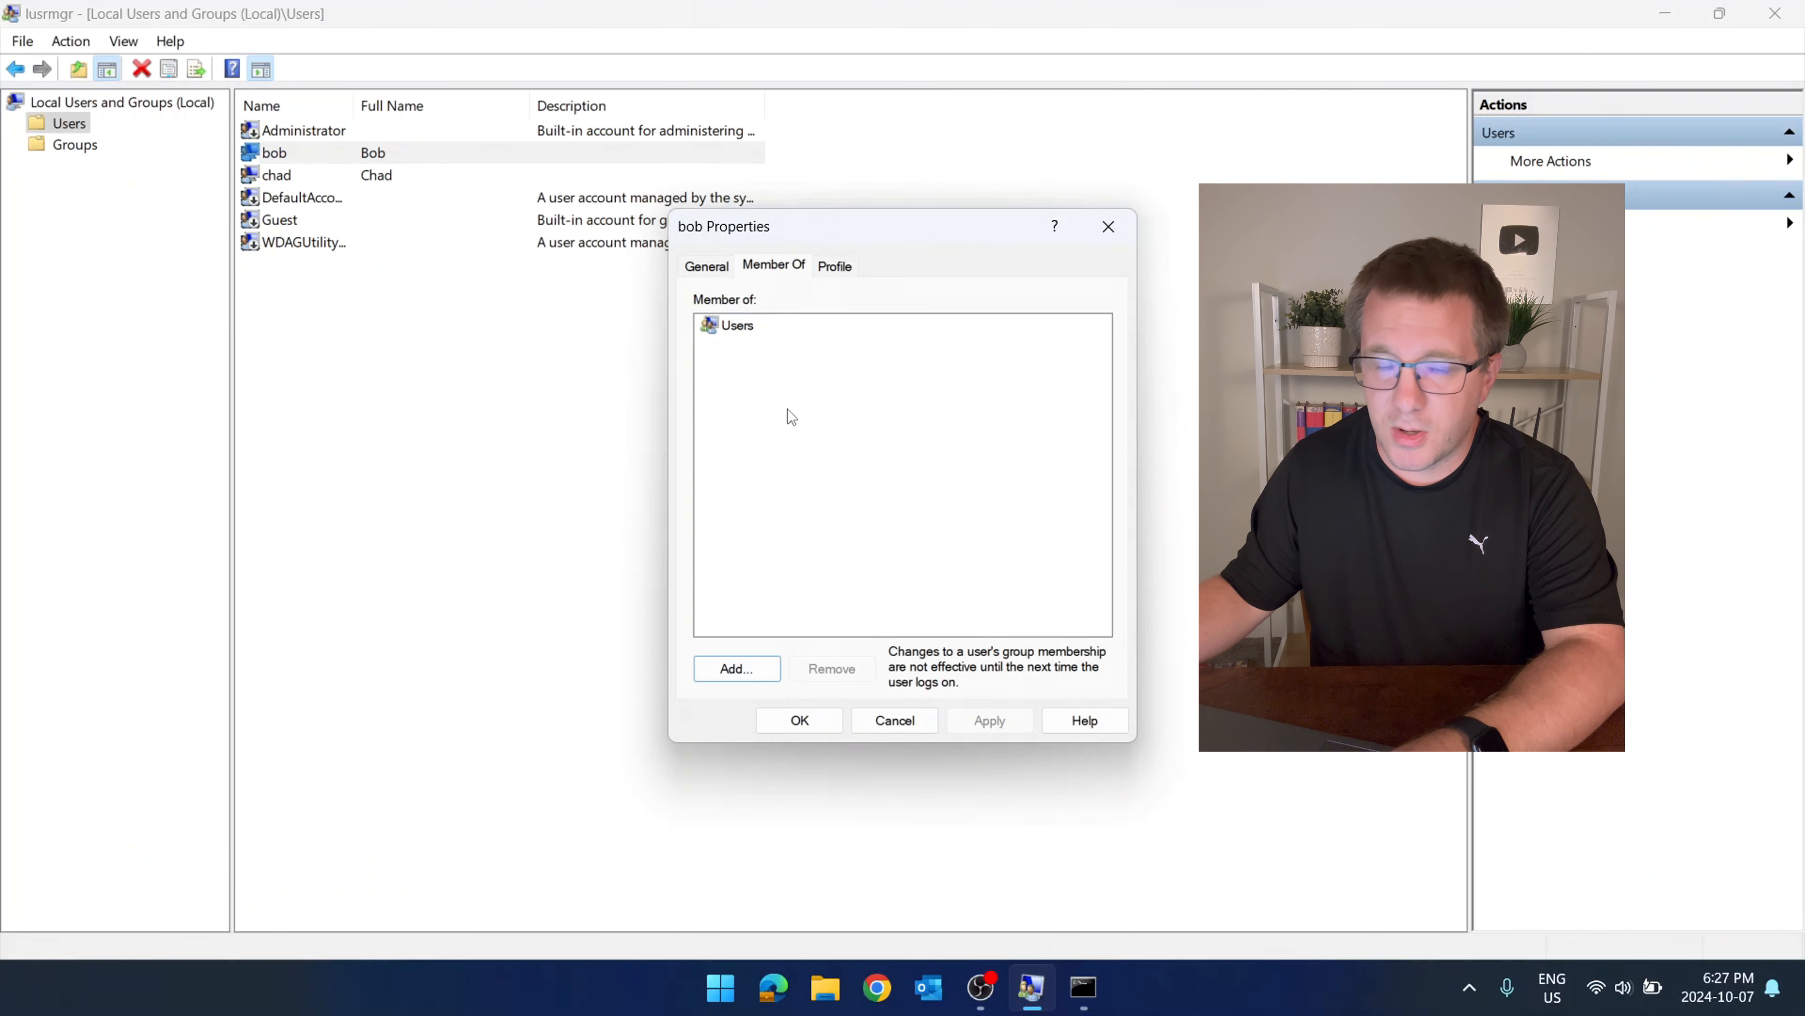
mouse_move(802, 431)
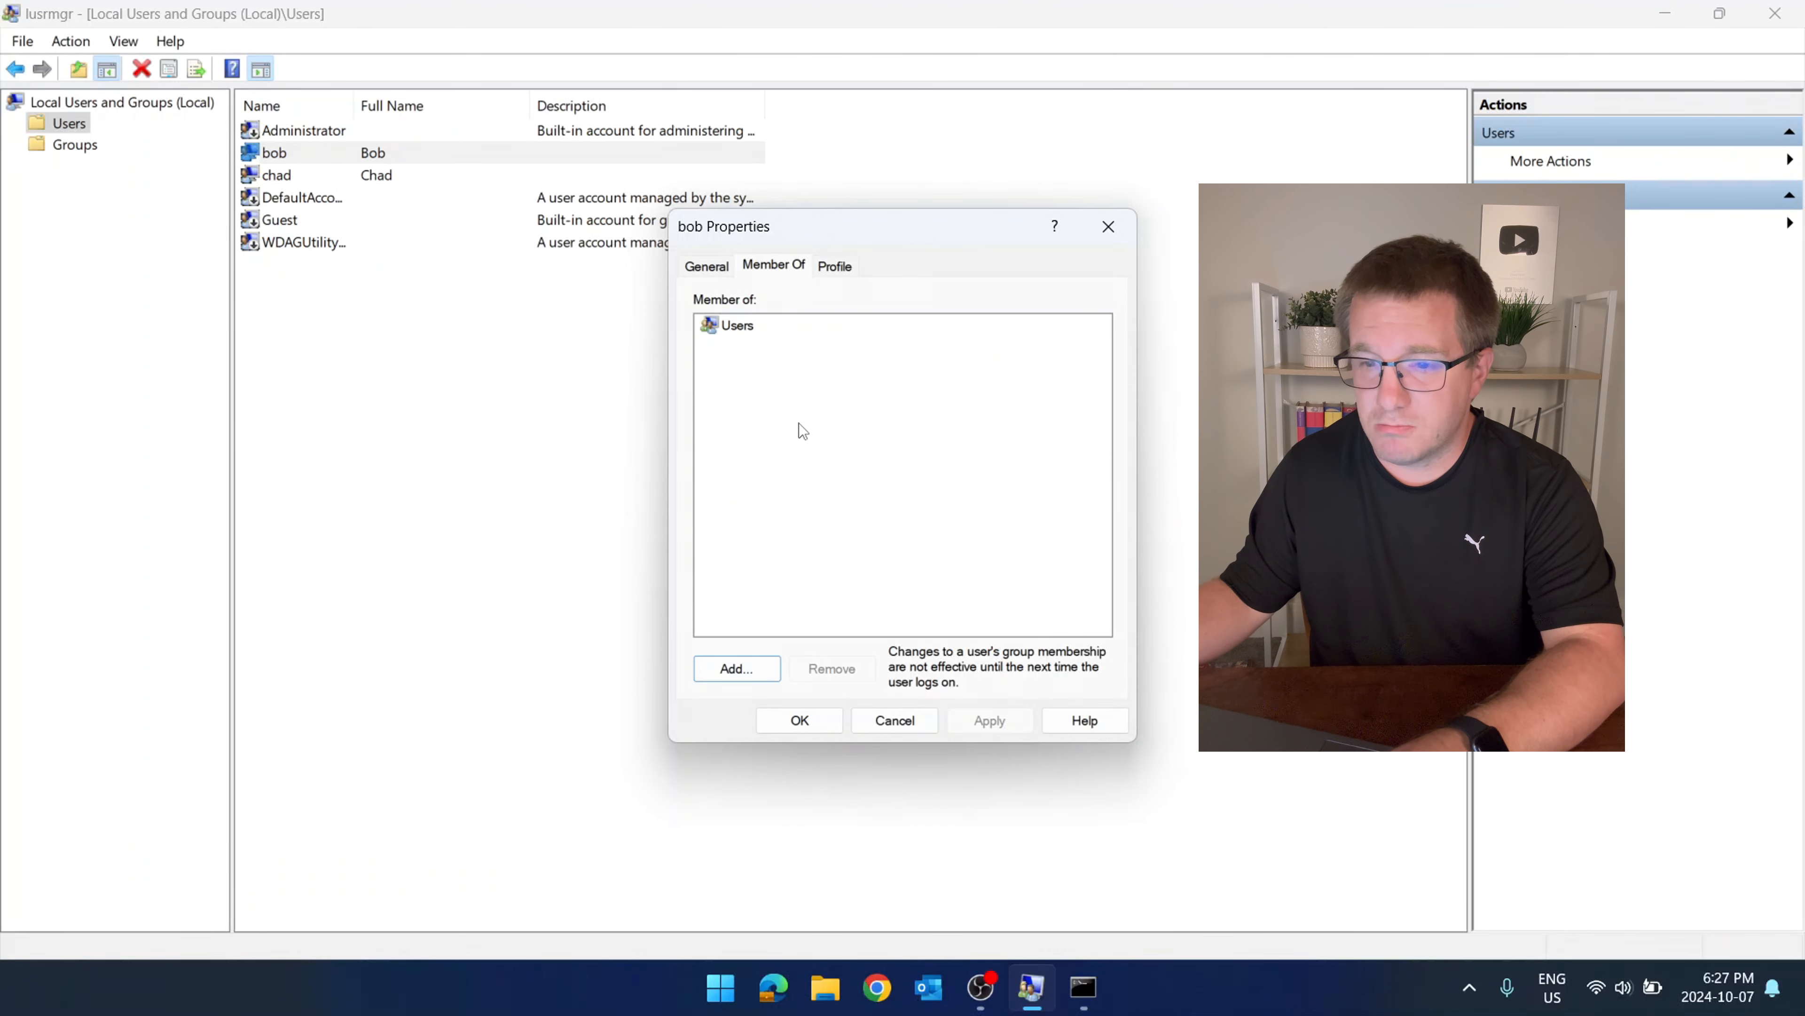